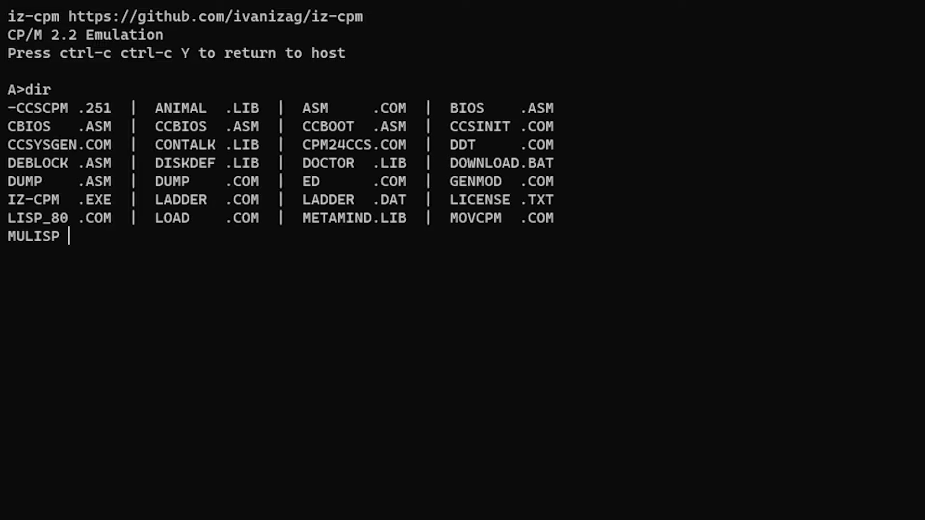
- List the drive's files with dir and launch obasic (BASIC Rev. 4.51)
key(Return)
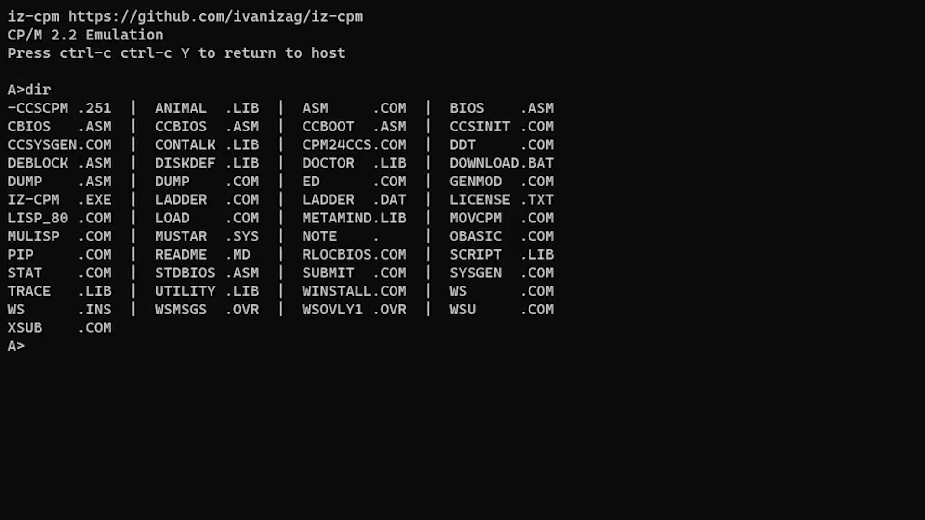
text(obasic)
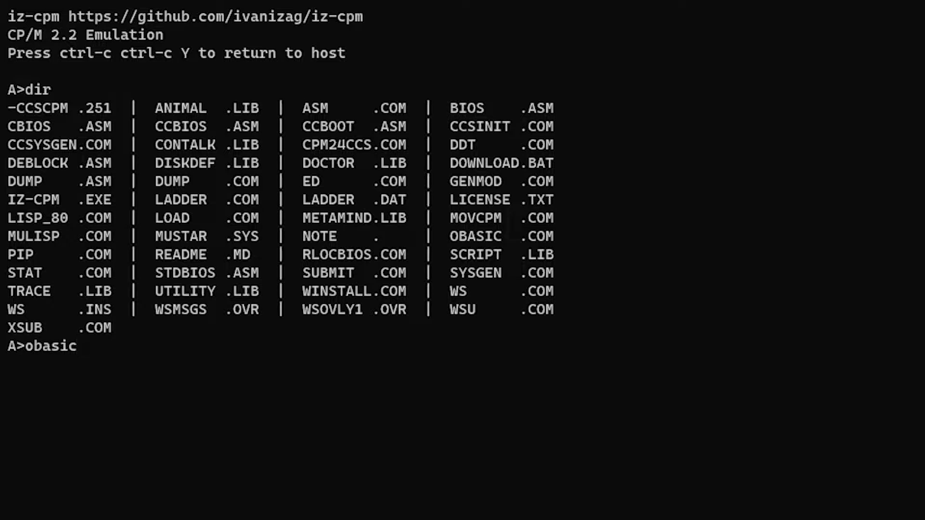
key(Return)
text(list)
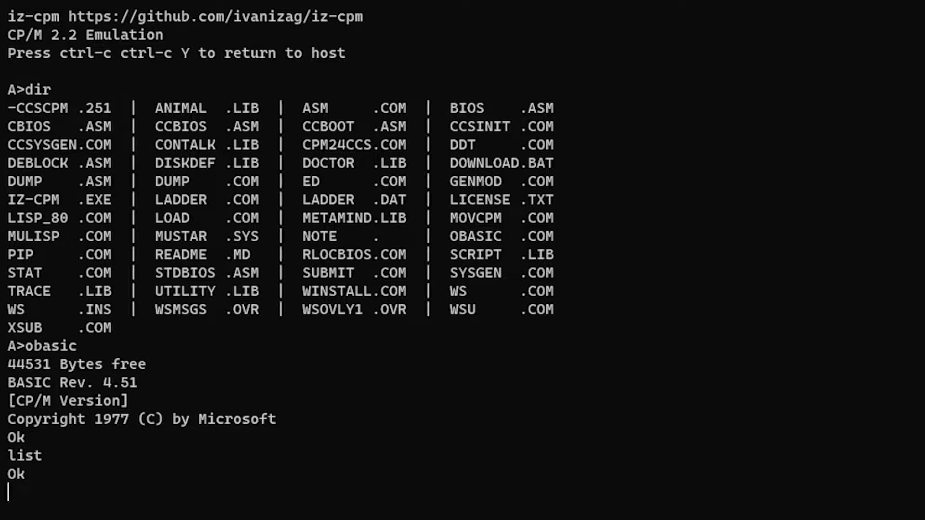
- Write the BASIC line 10 print "Hello"
text(10 print)
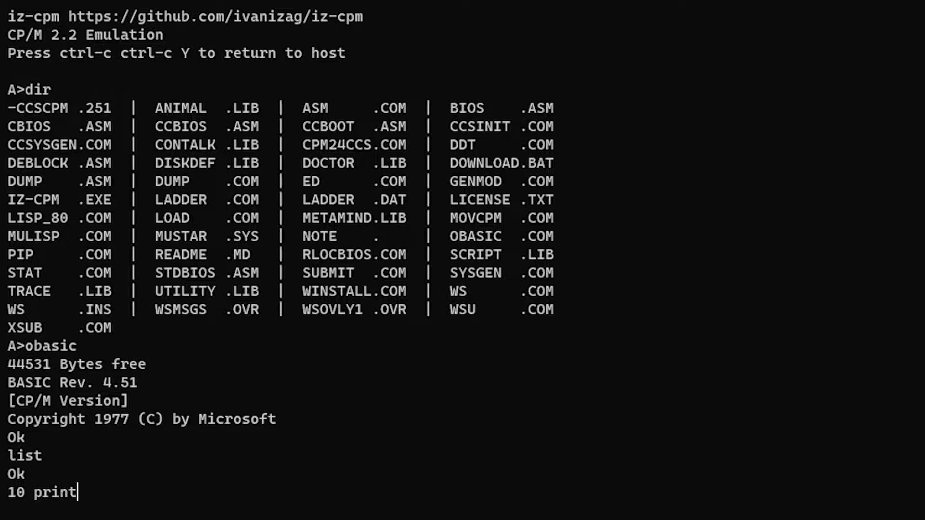
text("Hello)
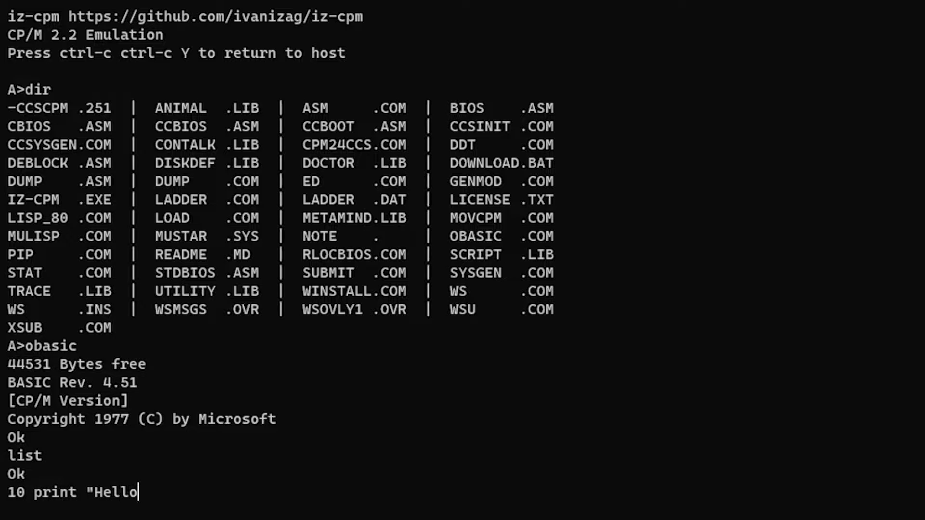
text(")
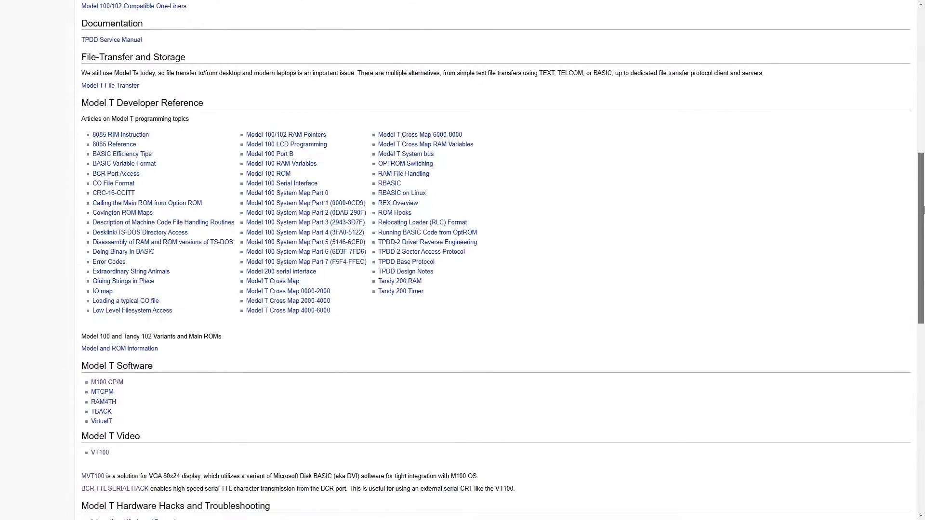
- Reach Model T Hardware Projects and go to the REXCPM project page
scroll(down, 3)
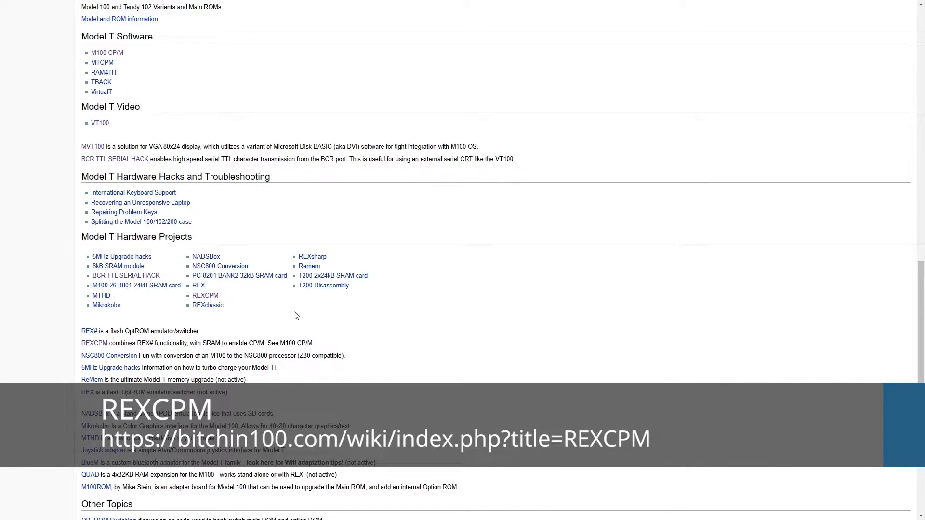
mouse_move(92, 252)
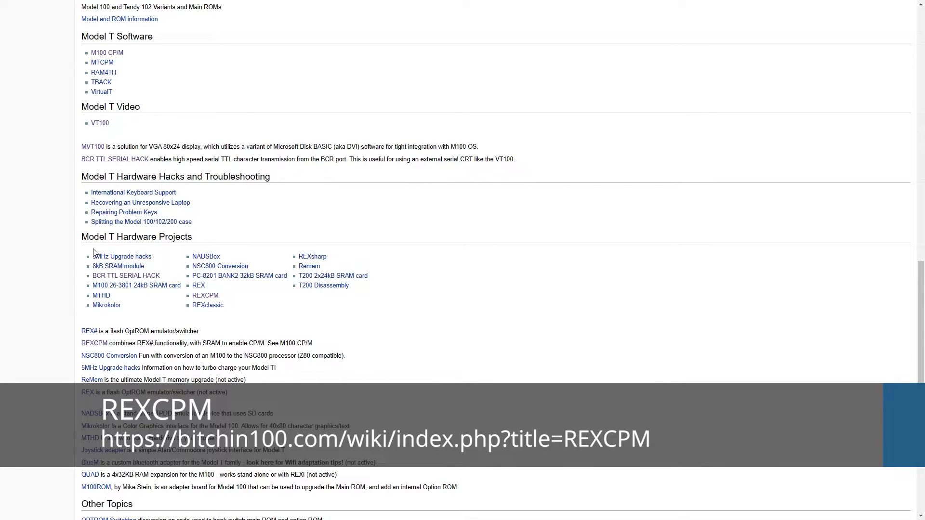
mouse_move(219, 295)
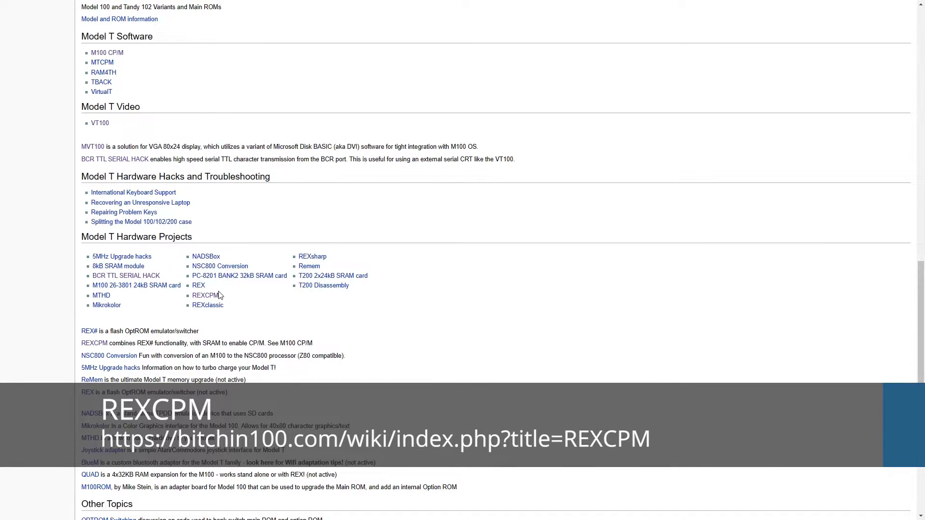
click(207, 295)
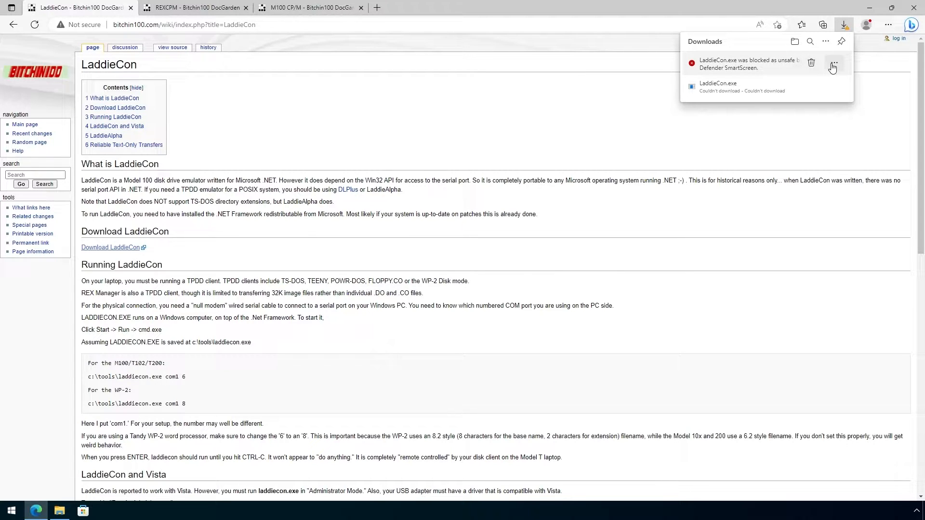
- Keep the blocked LaddieCon.exe download anyway via Show more > Keep anyway
click(833, 63)
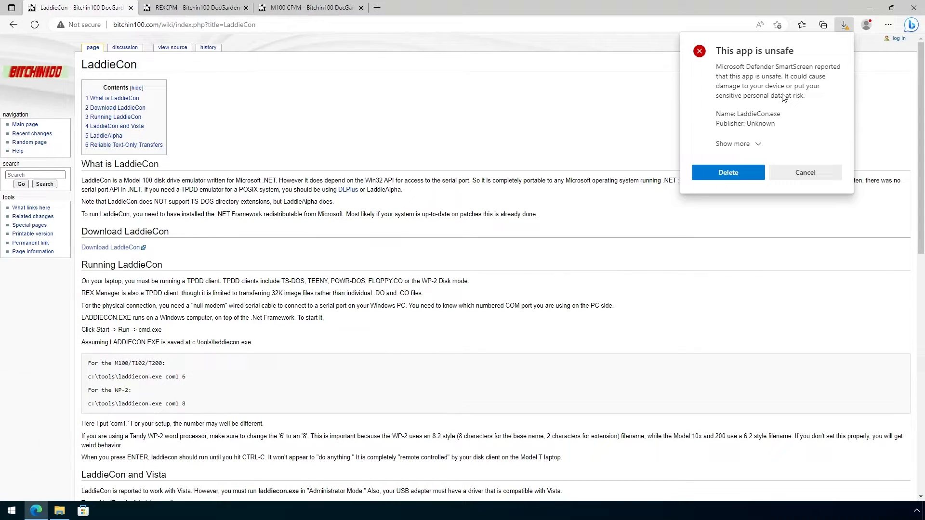
click(735, 144)
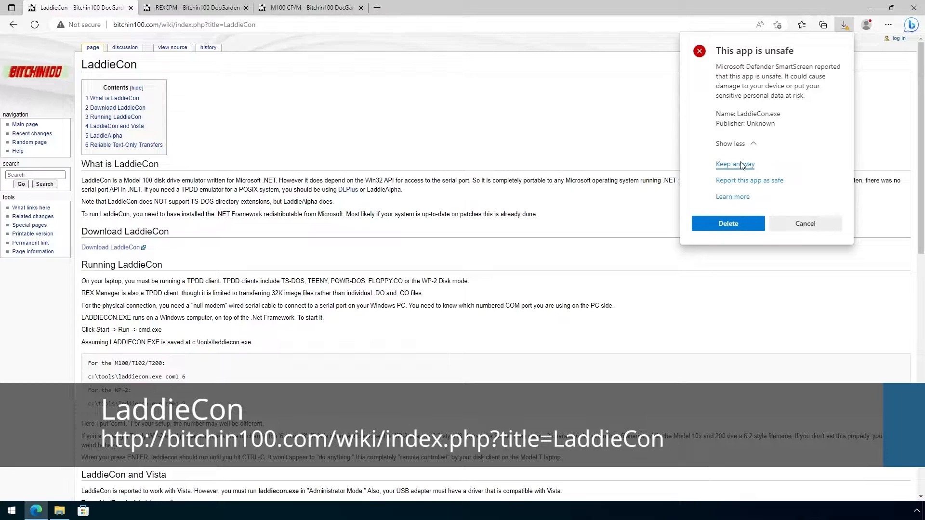
click(734, 164)
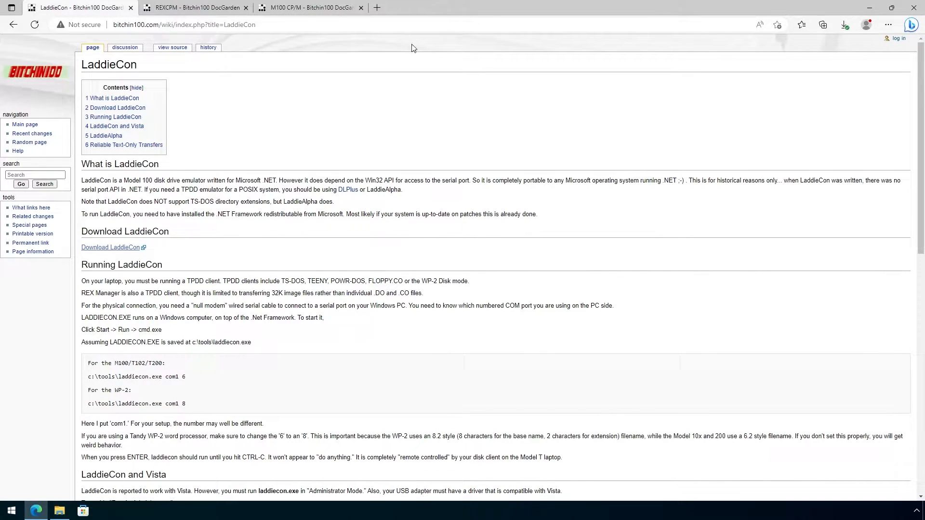
- Download REXCPMV21_b19.ZIP from the REXCPM Software table, then go to M100 CP/M
click(194, 7)
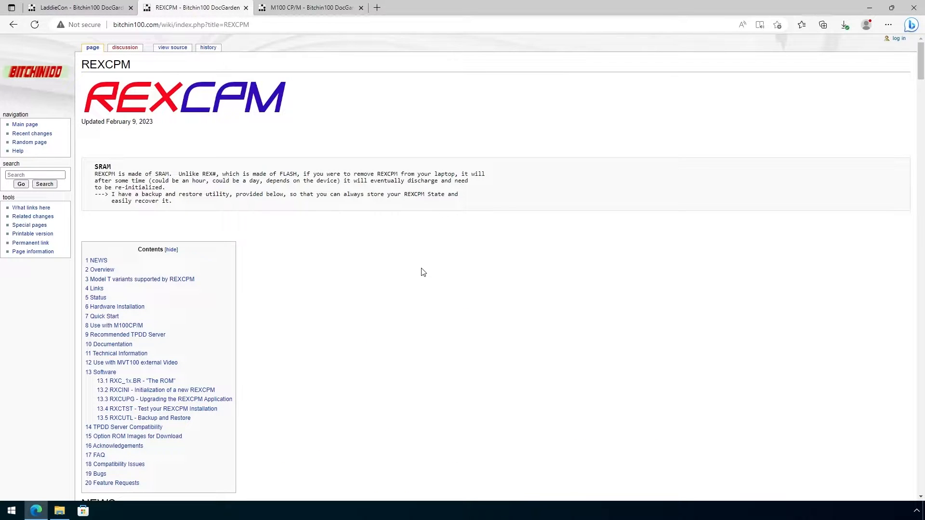
scroll(down, 3)
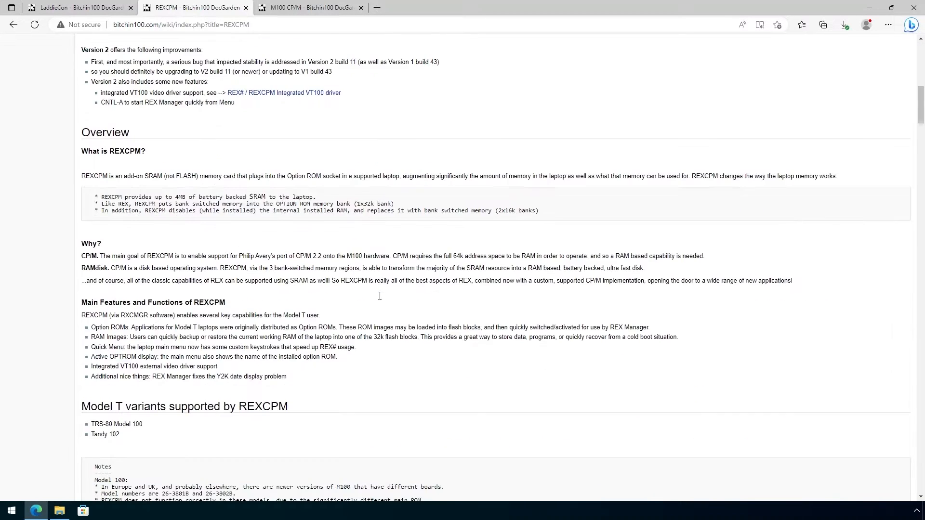
scroll(down, 3)
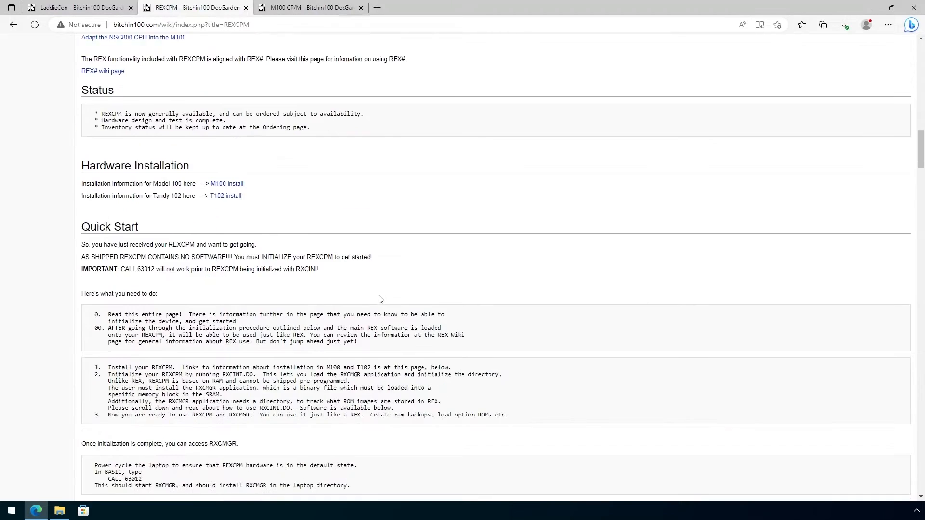
scroll(down, 3)
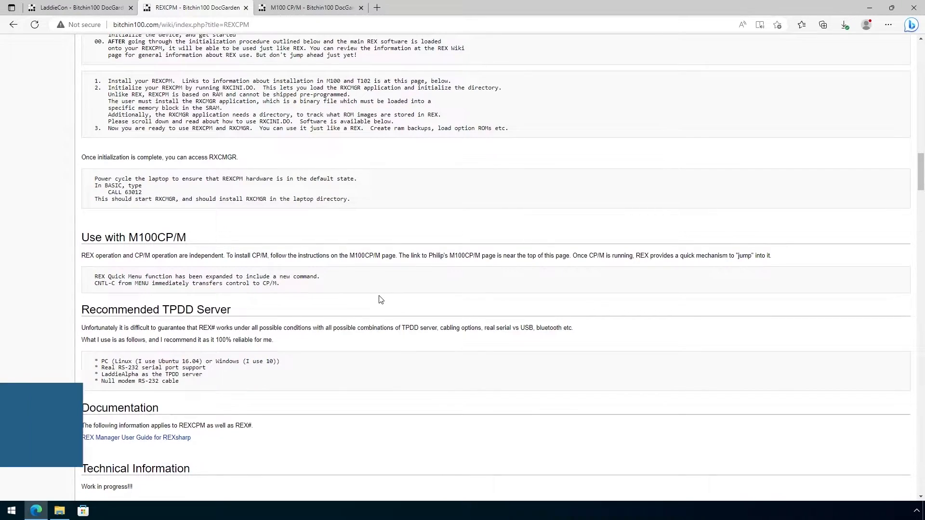
scroll(up, 3)
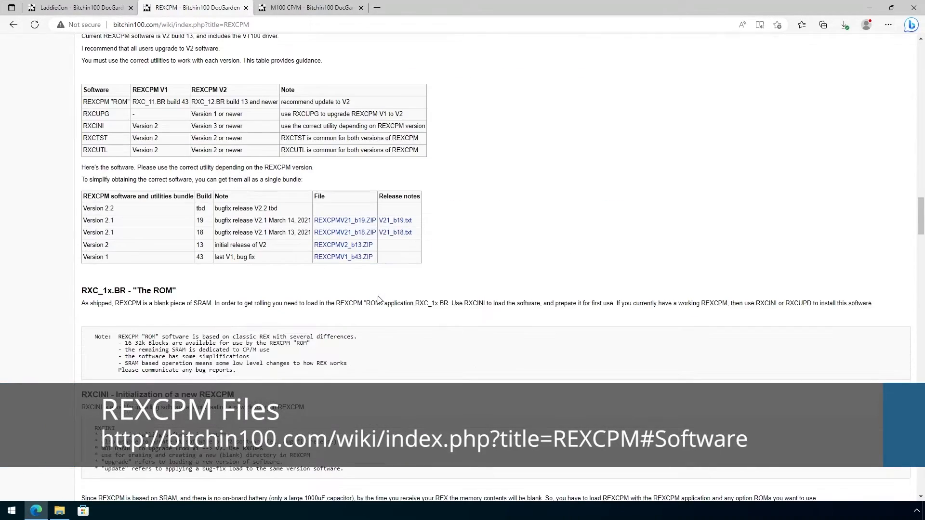
mouse_move(345, 220)
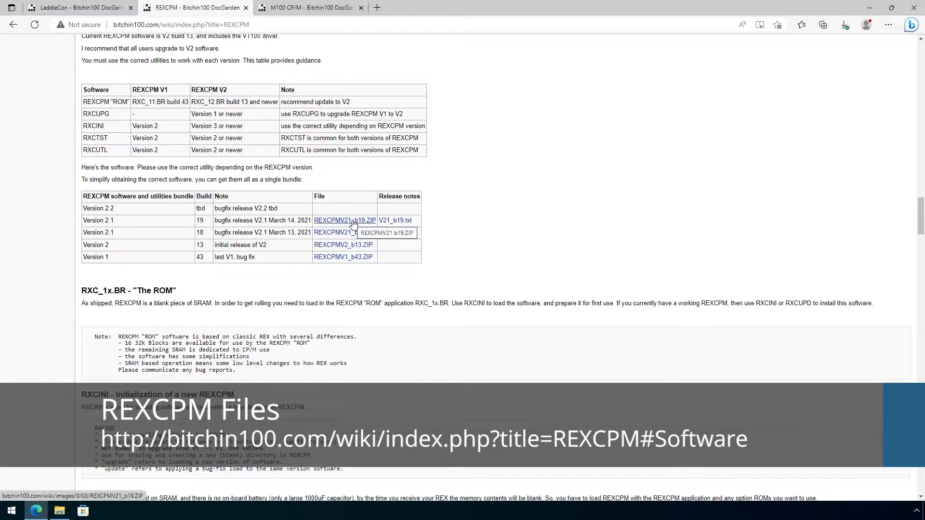
click(345, 219)
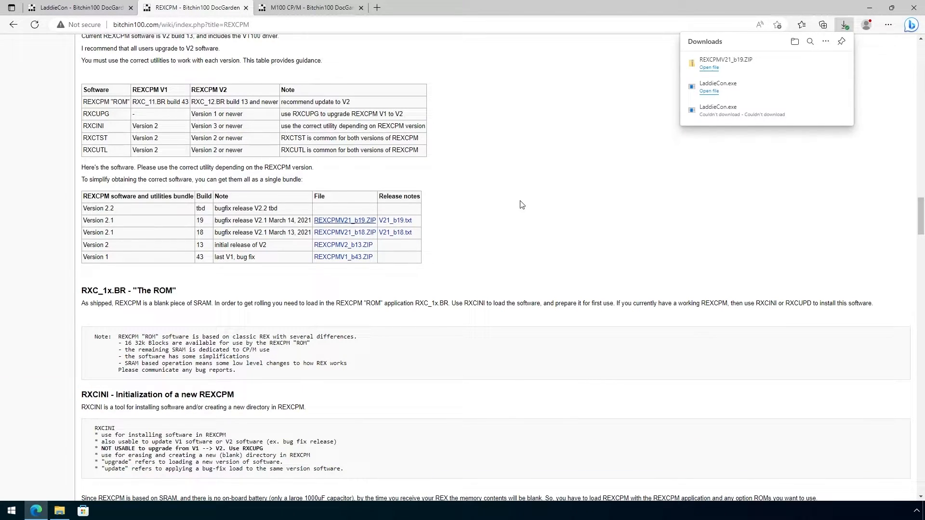
click(307, 7)
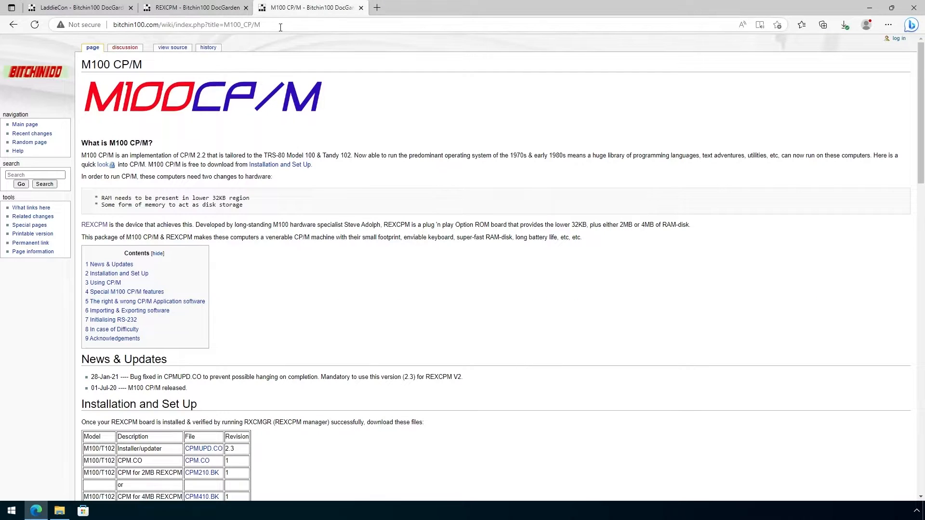
- Download CPMUPD.CO and CPM210.BK, then return to the REXCPM page
scroll(down, 3)
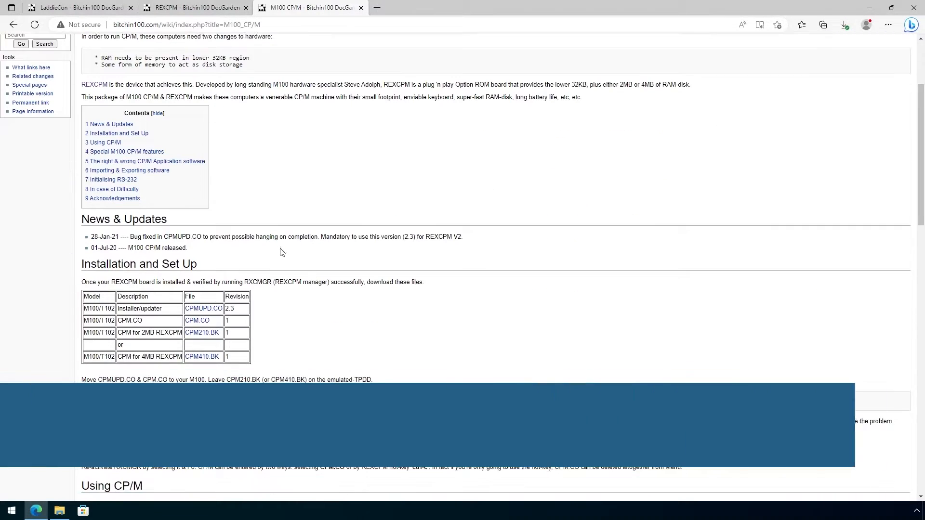
click(204, 308)
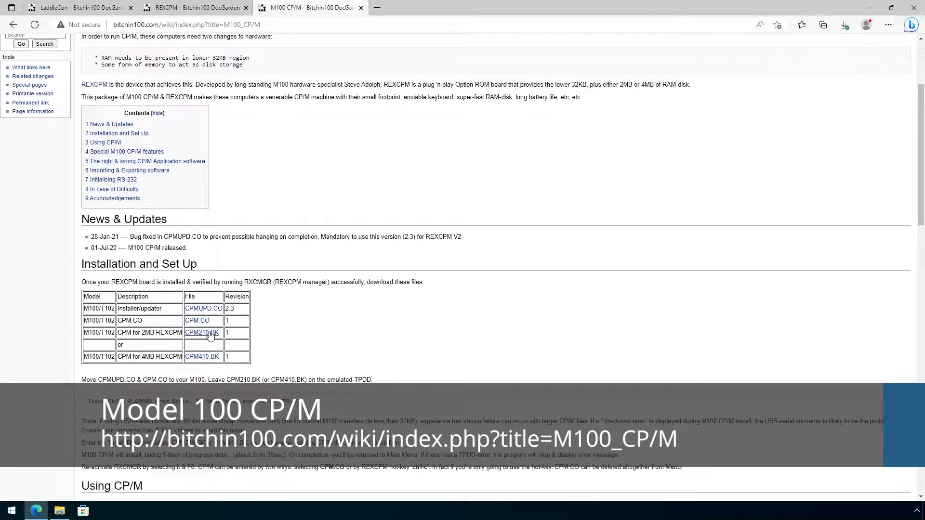
click(845, 24)
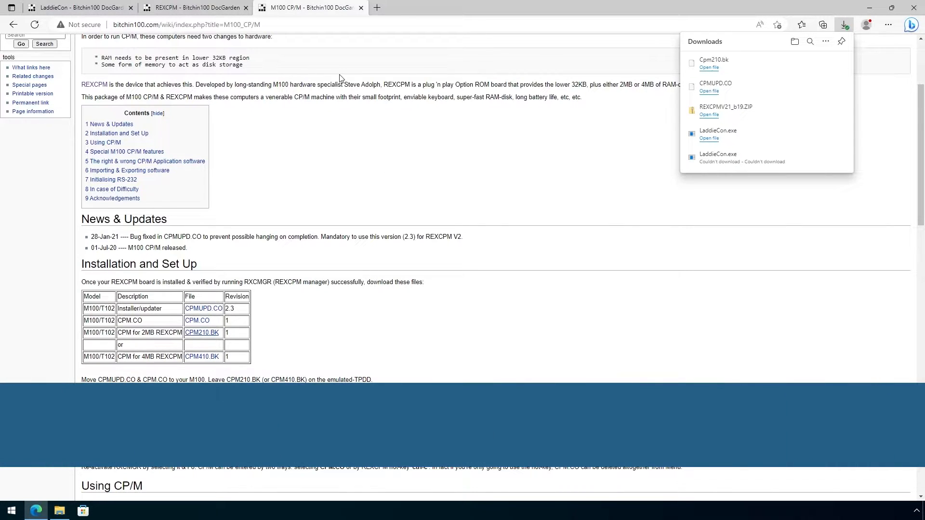
click(194, 7)
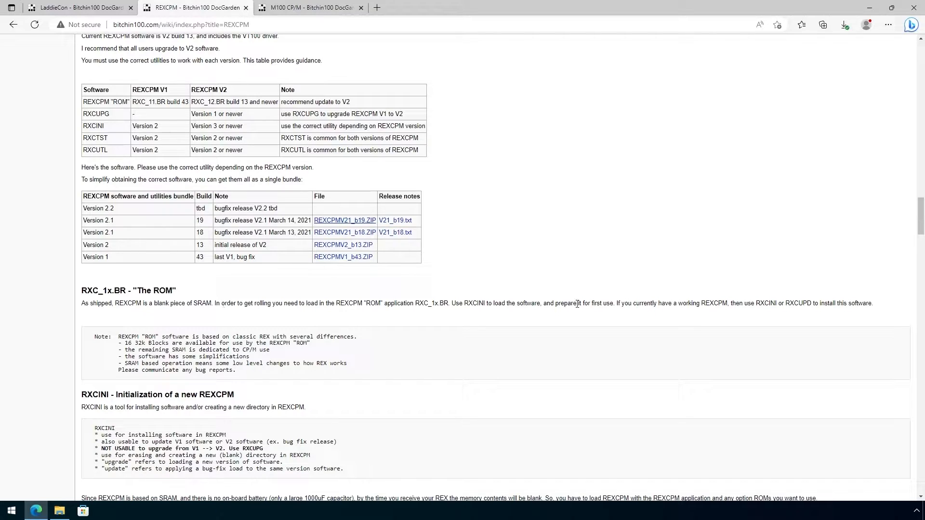
scroll(up, 3)
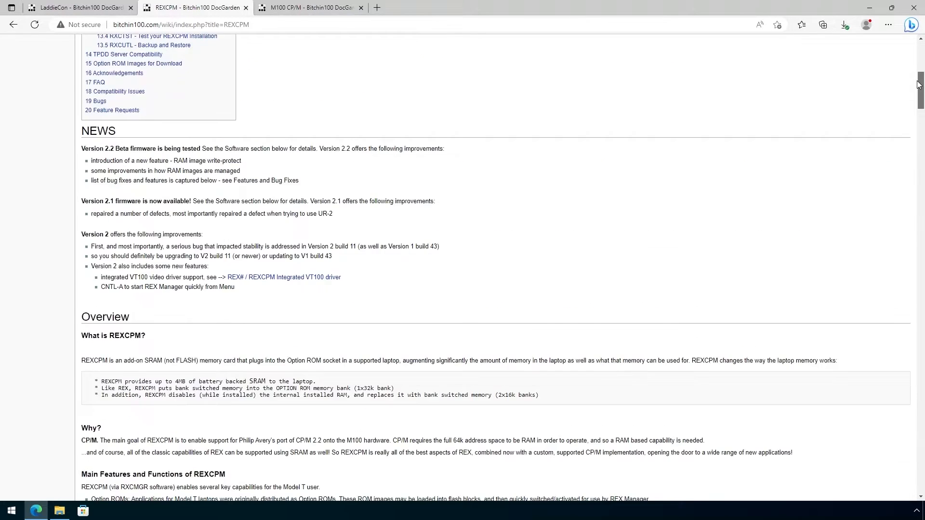
- Download M100_OPTION_ROMS.zip from the Validated OPTROM Images for M100/T102 link
scroll(up, 3)
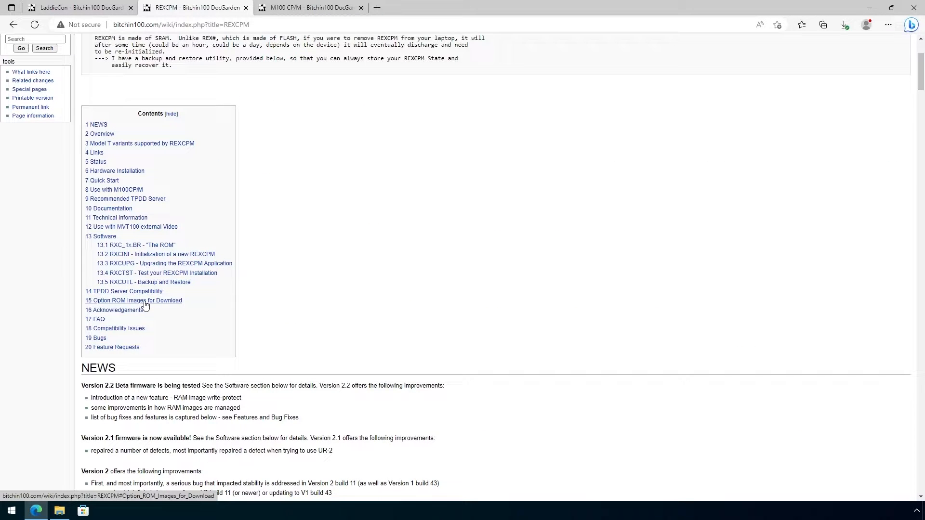
click(133, 301)
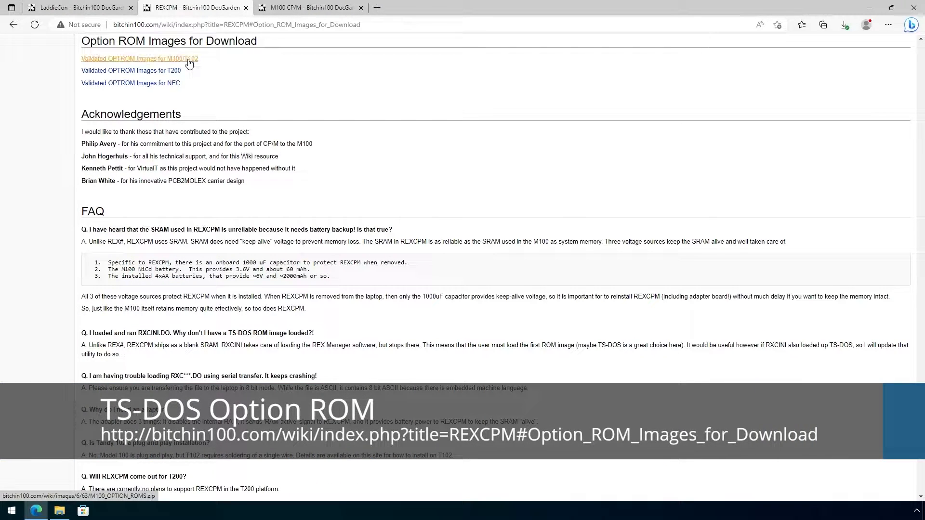
click(844, 24)
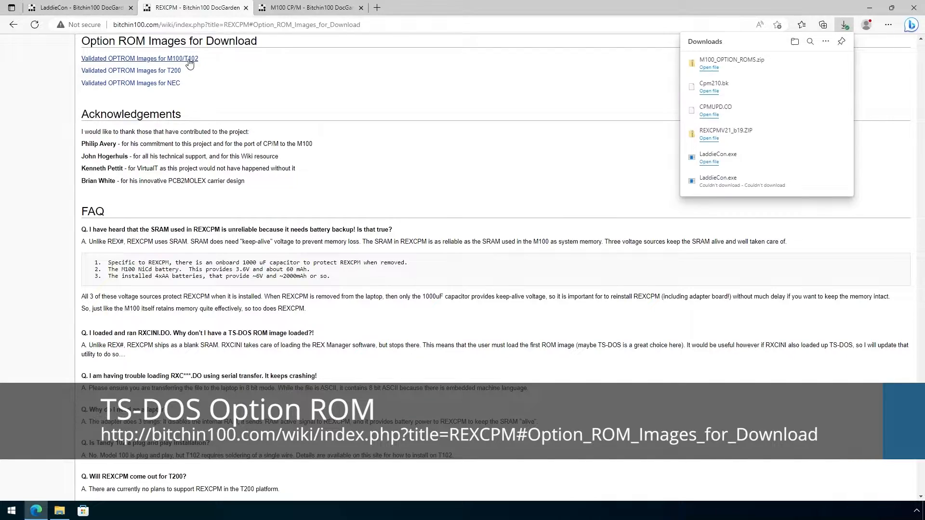
mouse_move(795, 42)
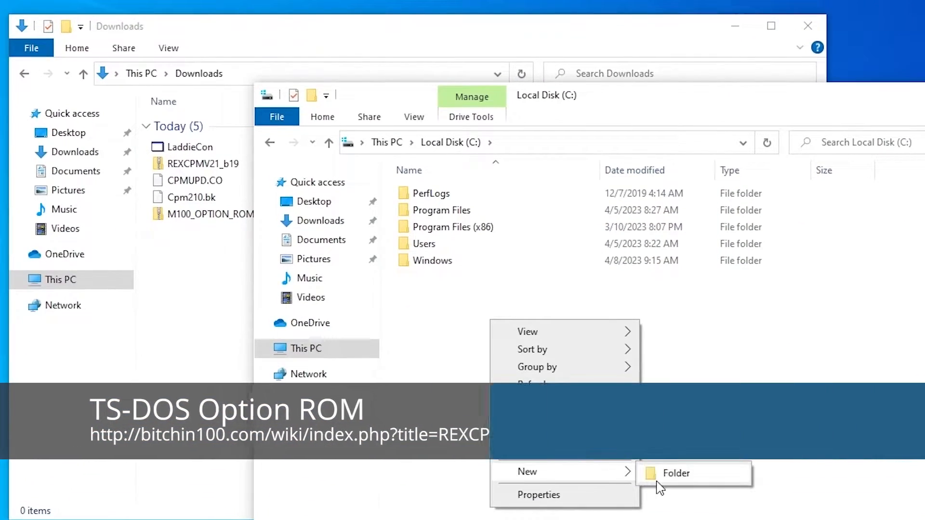
- Create a new folder on C:, browse the downloaded archives and locate TSD100.BX in M100_OPTION_ROMS
click(676, 473)
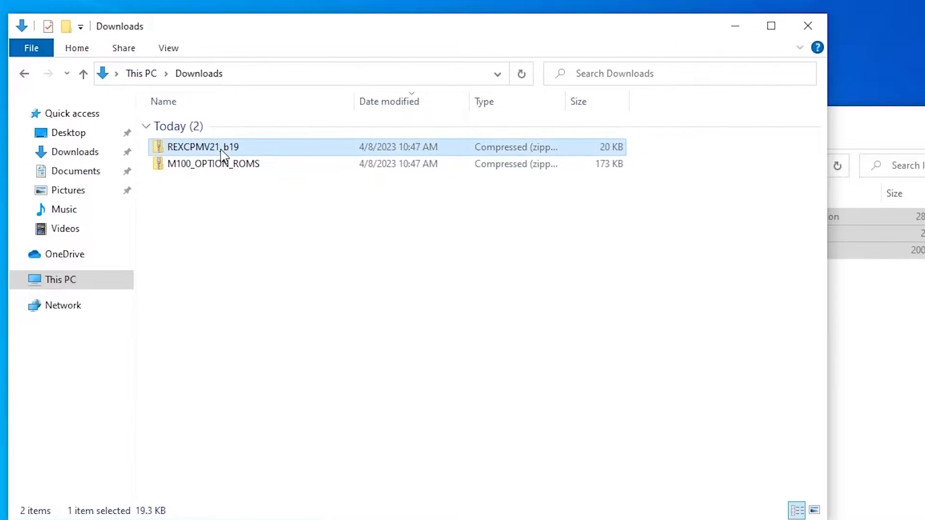
double_click(203, 146)
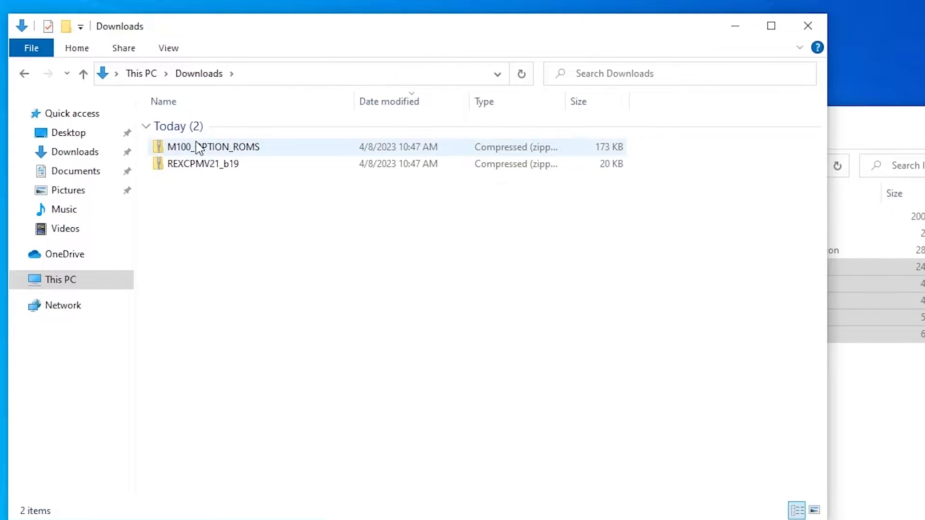
double_click(212, 146)
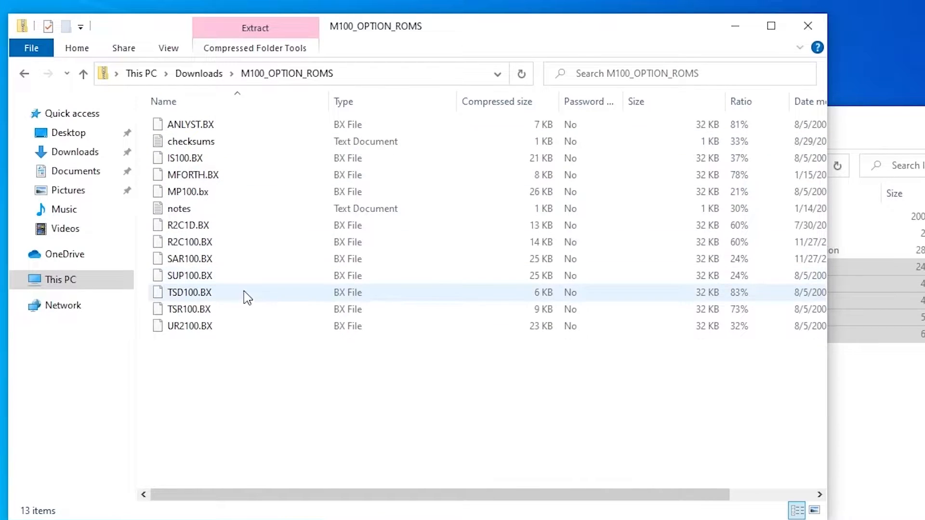
click(190, 293)
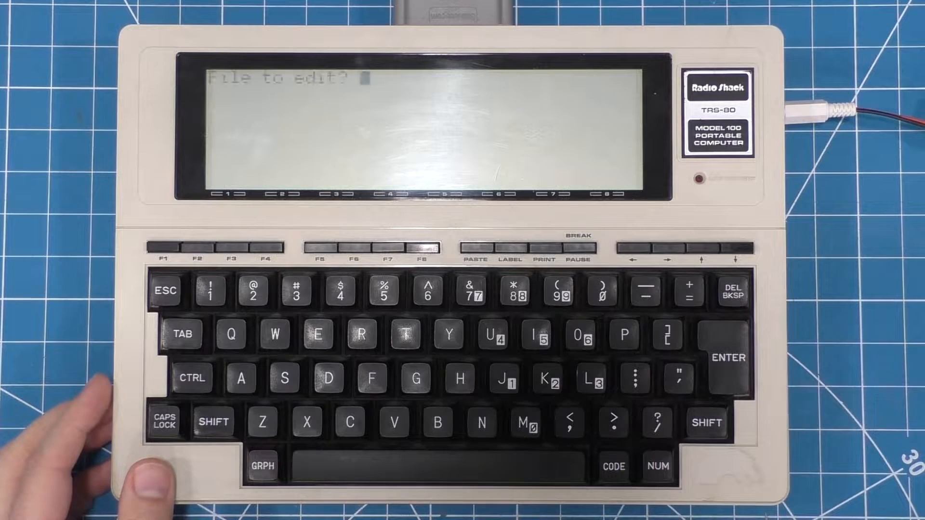
- Create a TEXT document rxcini and set it to load from COM:88N1
text(rxcini)
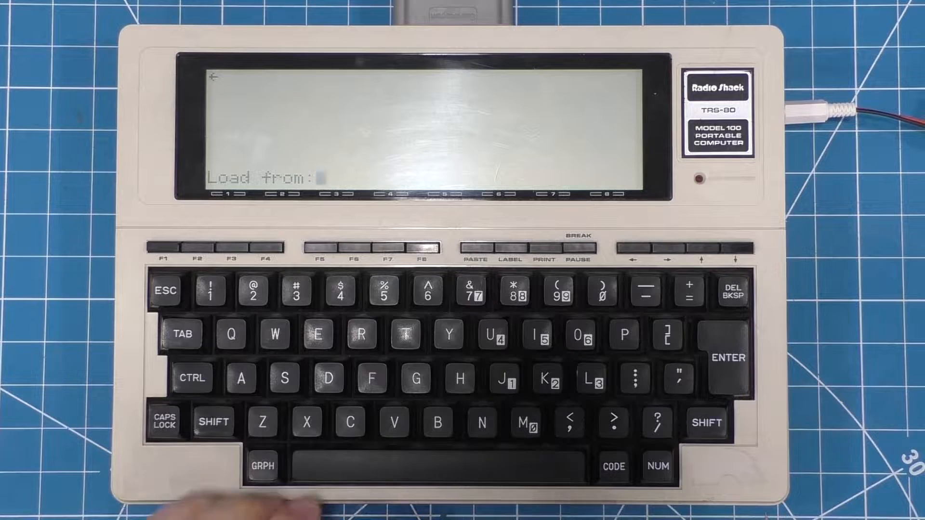
text(COM:88N1)
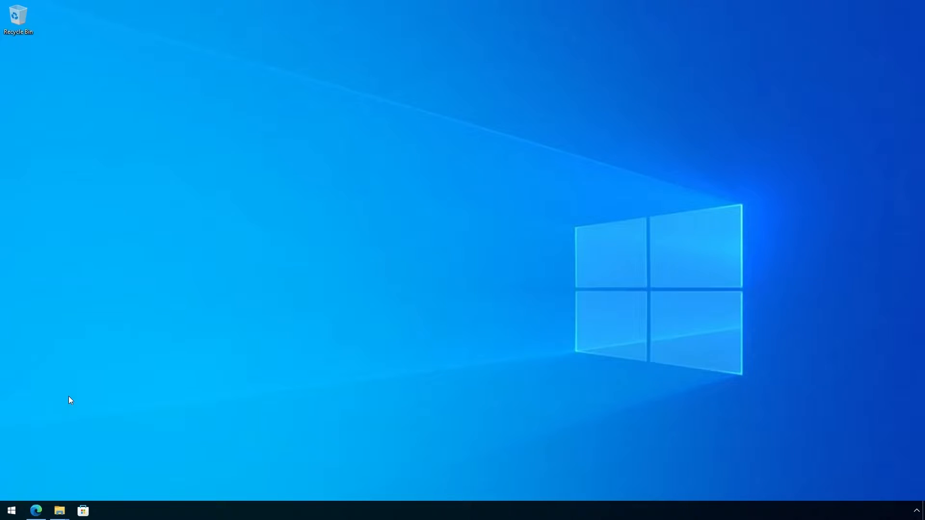
- Confirm in Device Manager that the Prolific USB-to-Serial adapter is on COM3
right_click(10, 511)
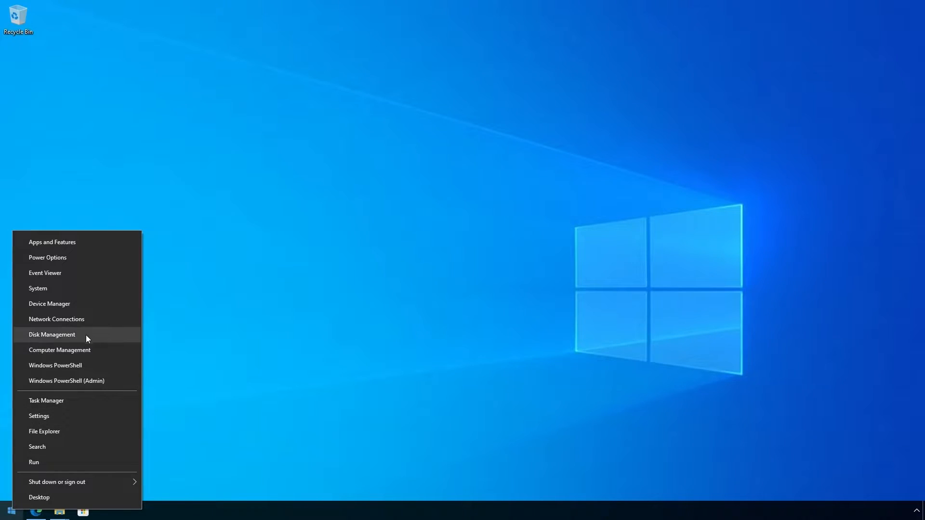
click(49, 304)
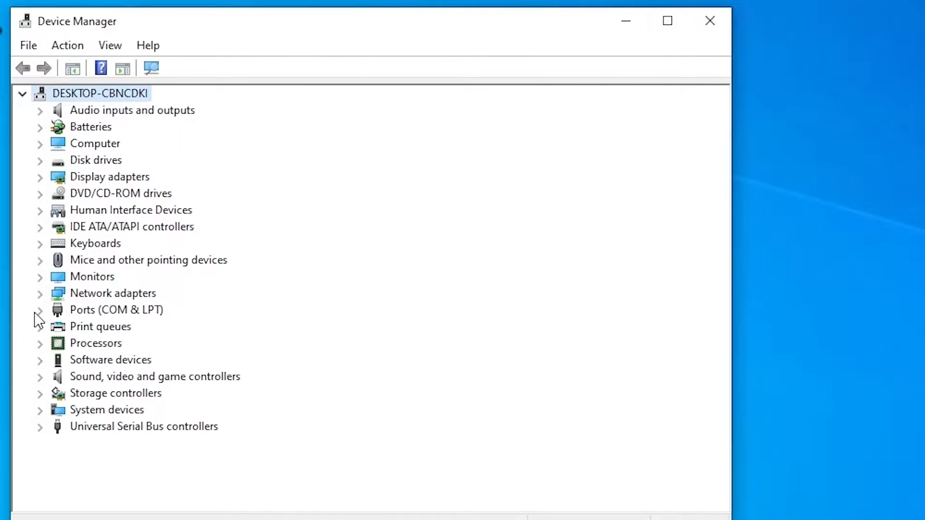
click(39, 309)
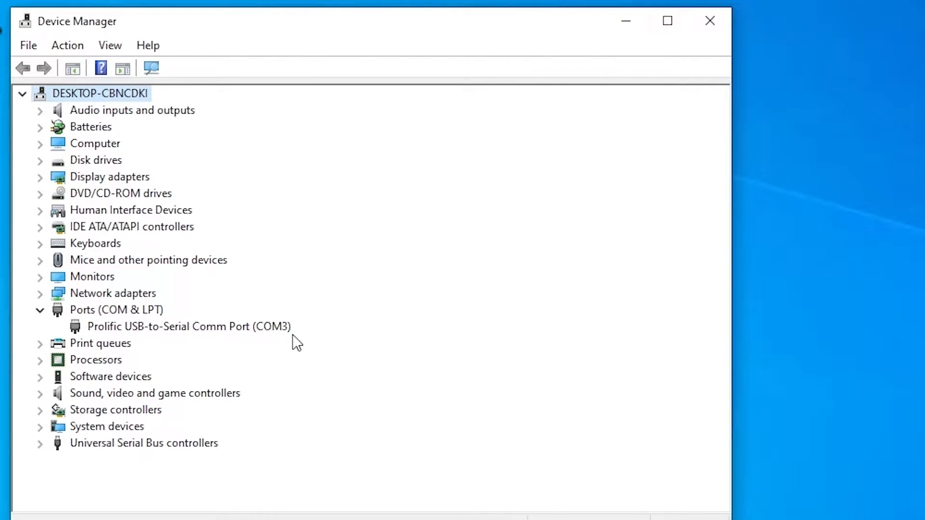
click(188, 326)
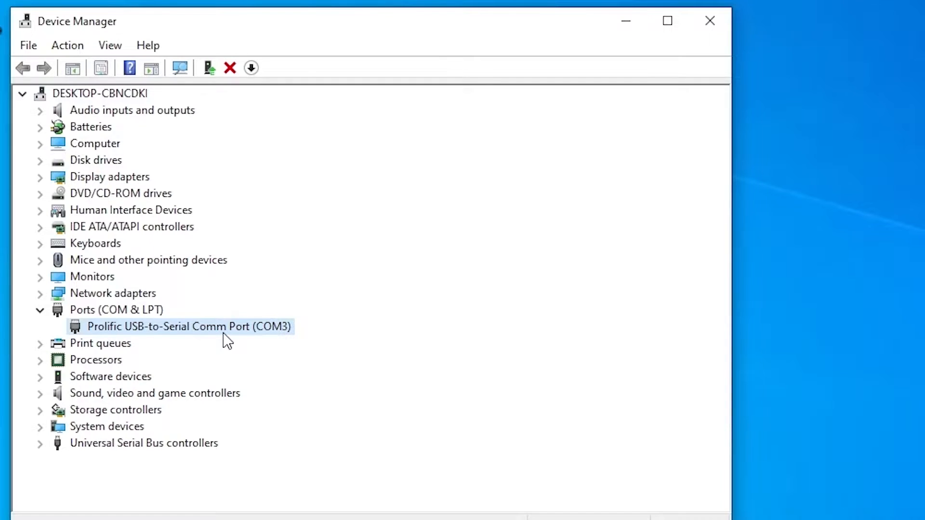
mouse_move(701, 21)
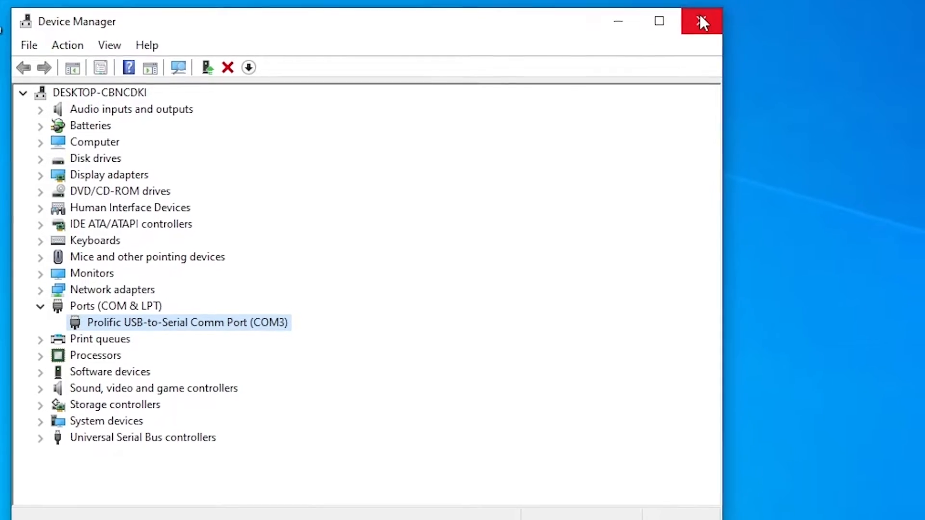
click(701, 21)
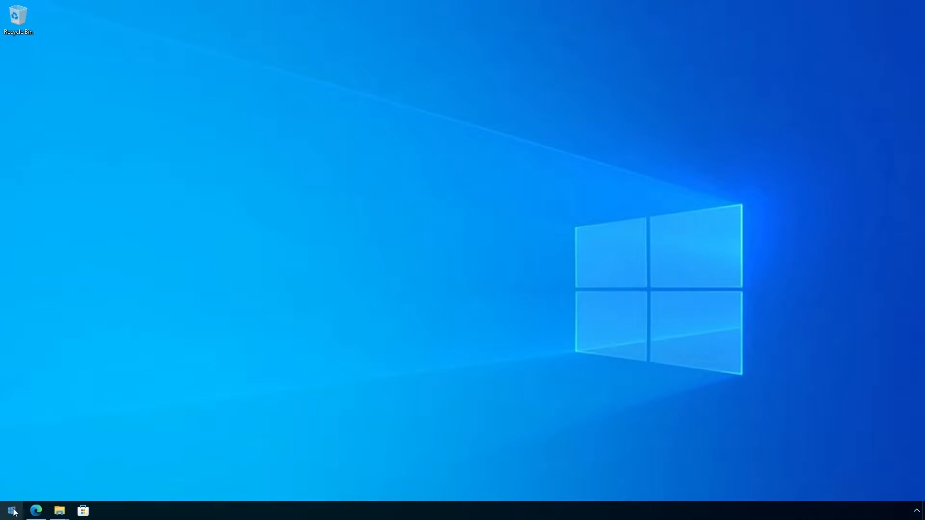
- Launch a Command Prompt from the Win+X menu
right_click(10, 511)
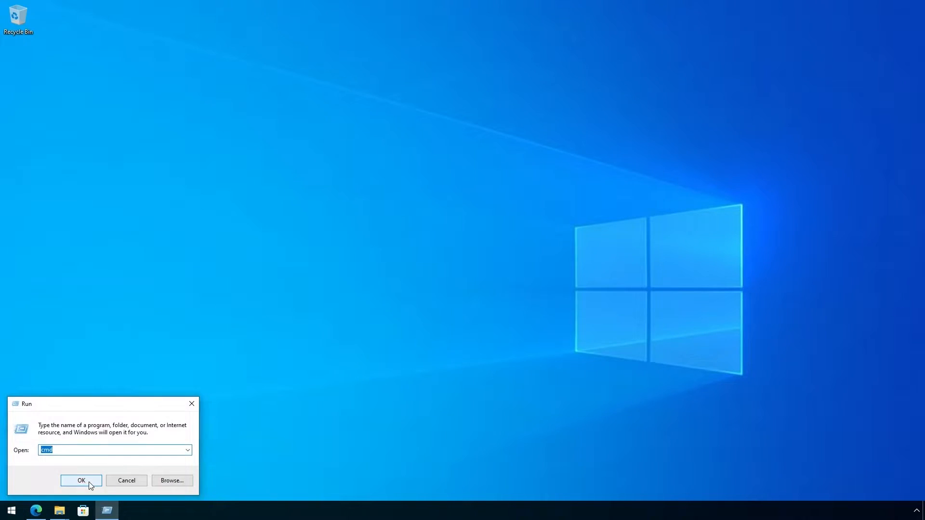
click(81, 479)
text(cd \laddie)
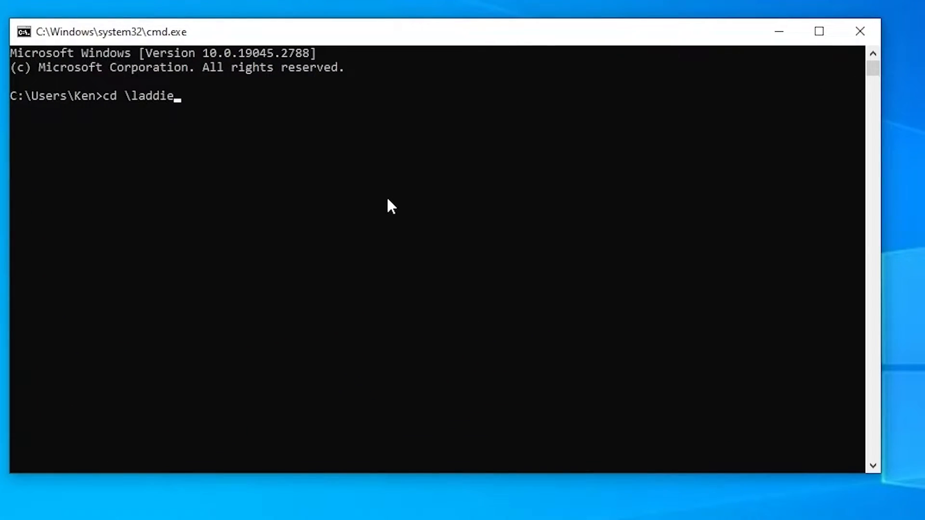
- From \laddie, set COM3 to BAUD=9600 PARITY=n DATA=8 XON=on with mode
key(Return)
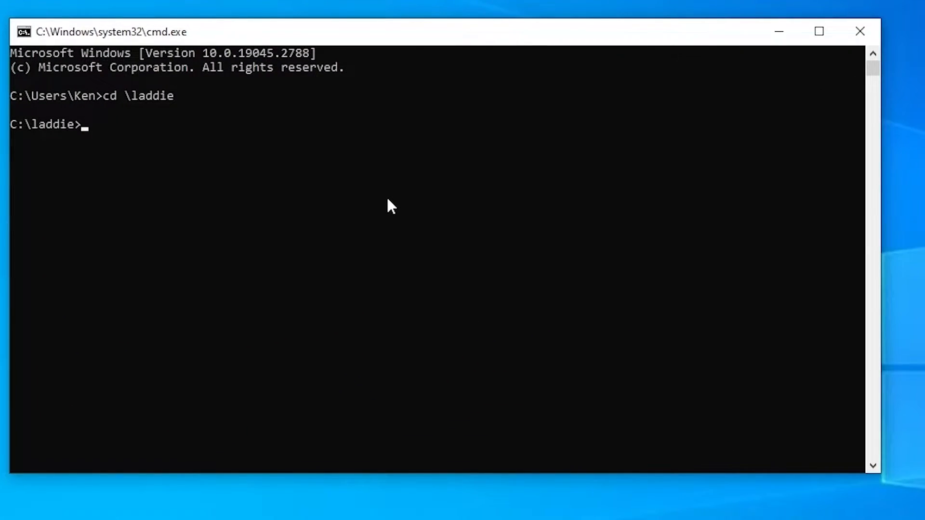
text(mode)
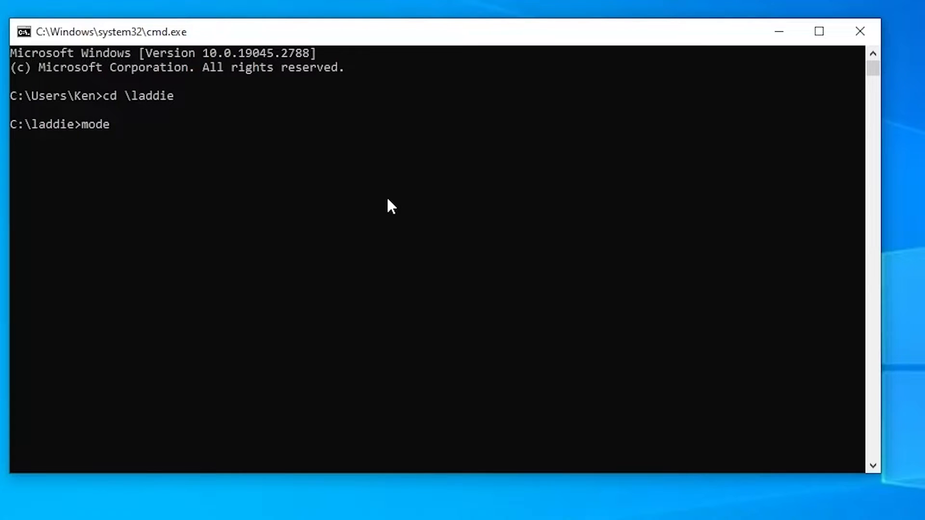
text(COM)
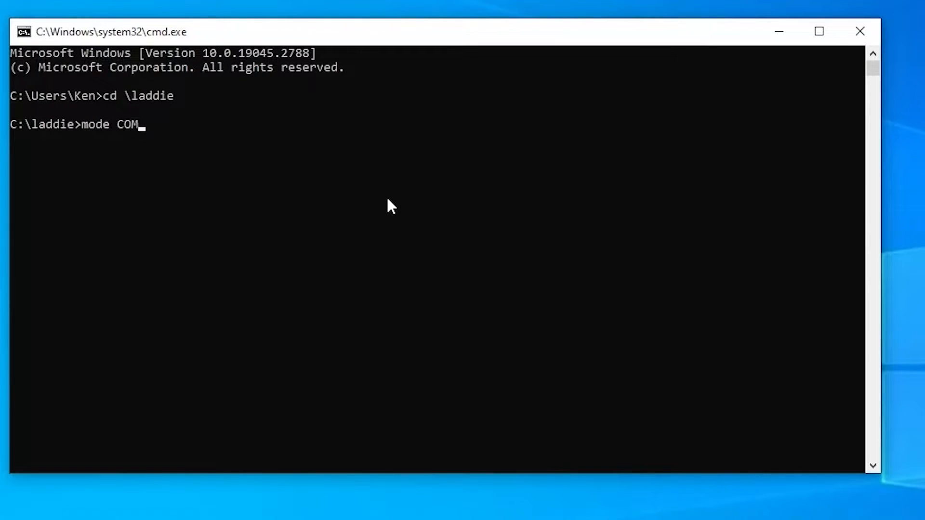
text(3)
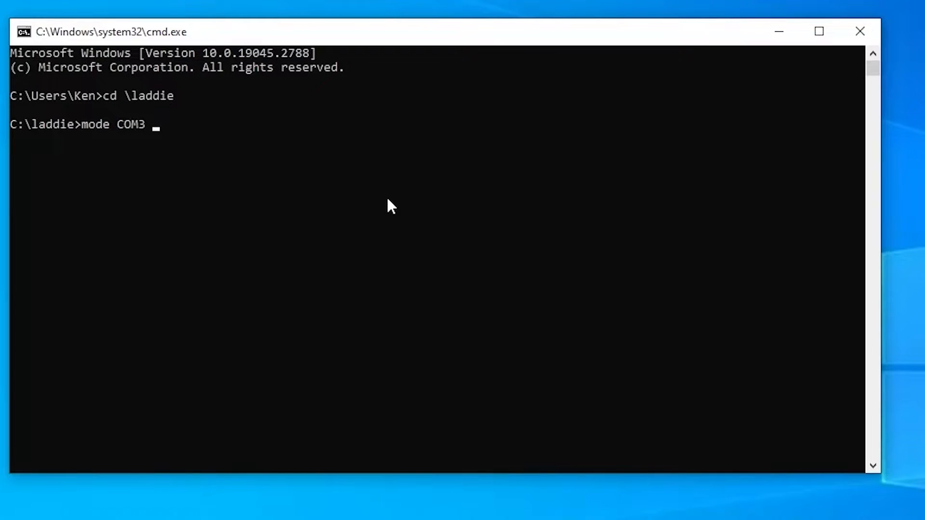
text(BAUD)
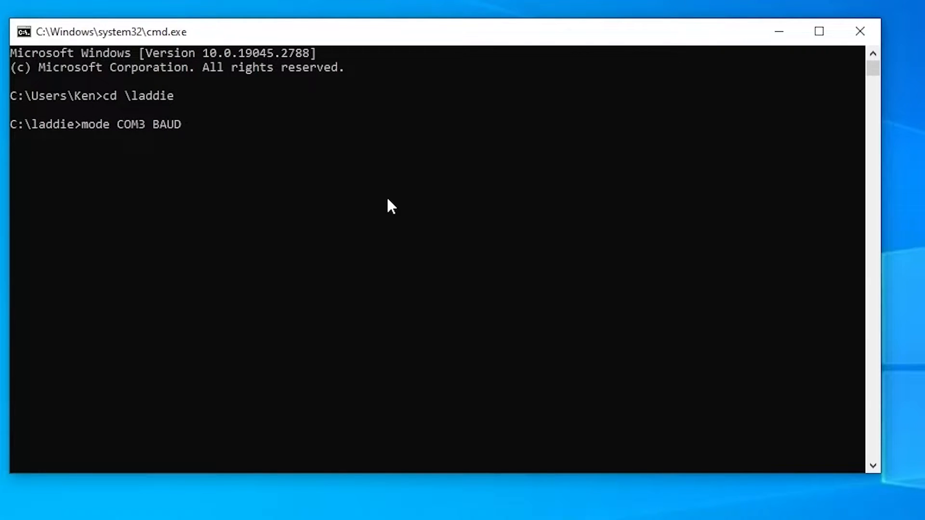
text(=9600)
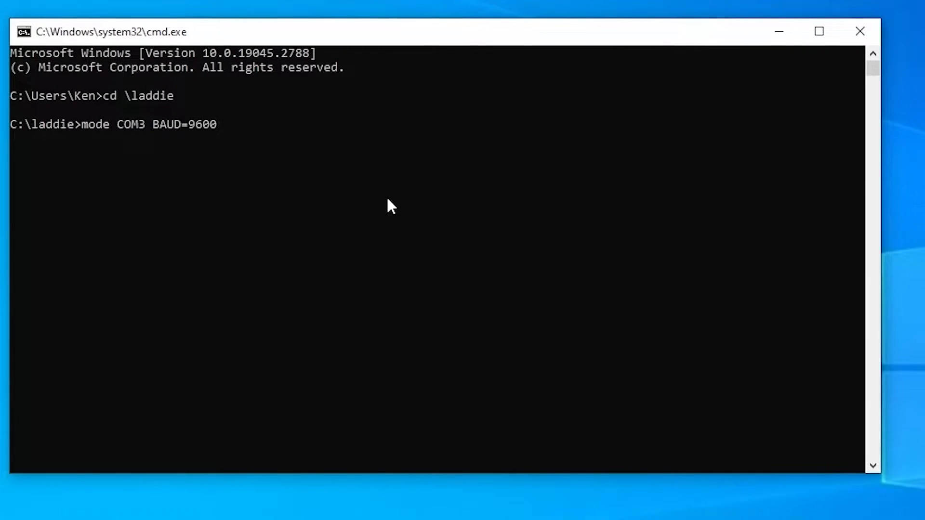
text(PARITY)
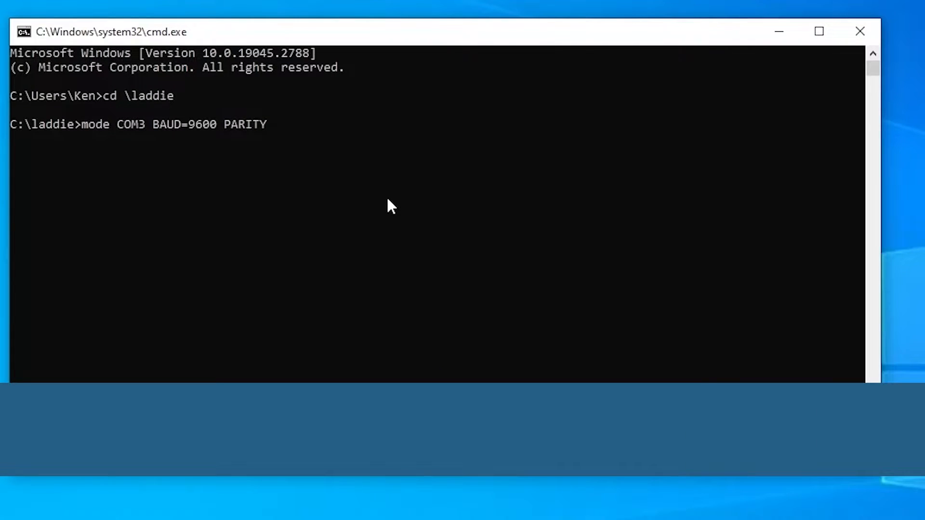
text(=n)
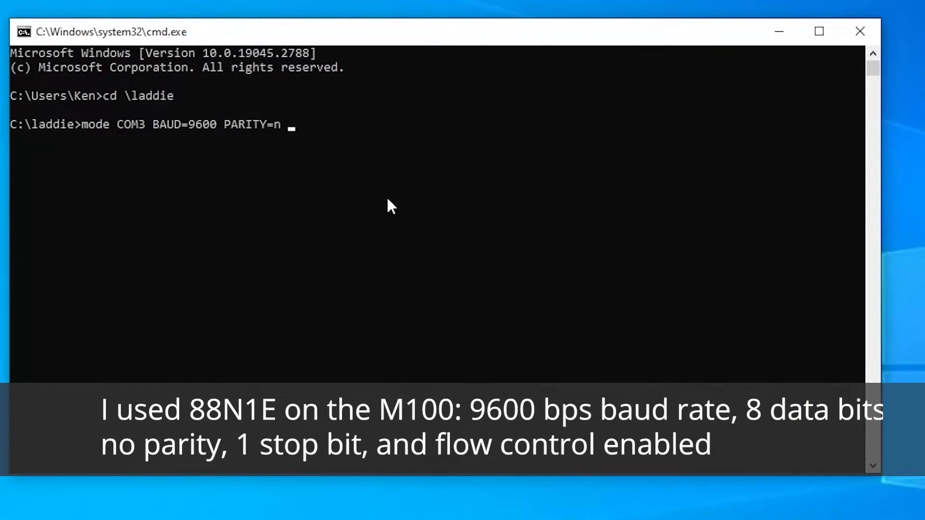
text(DATA=)
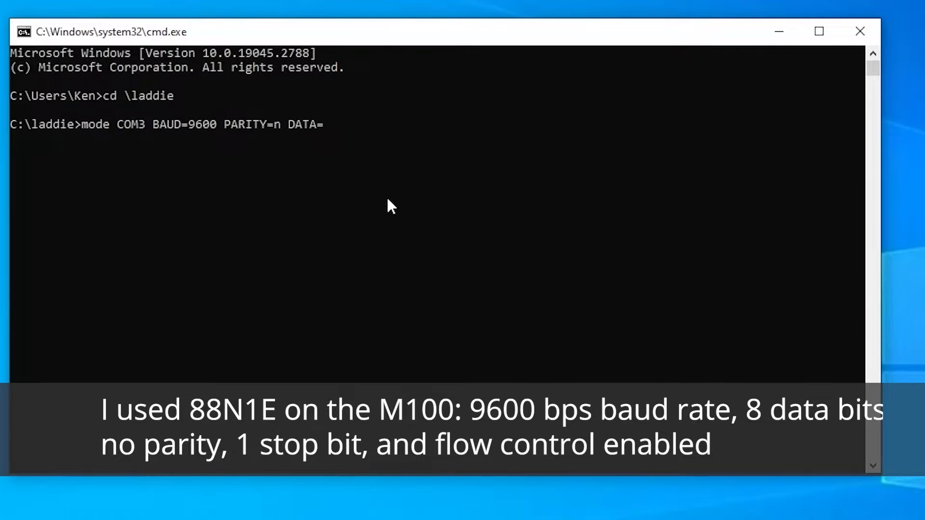
text(8 XON)
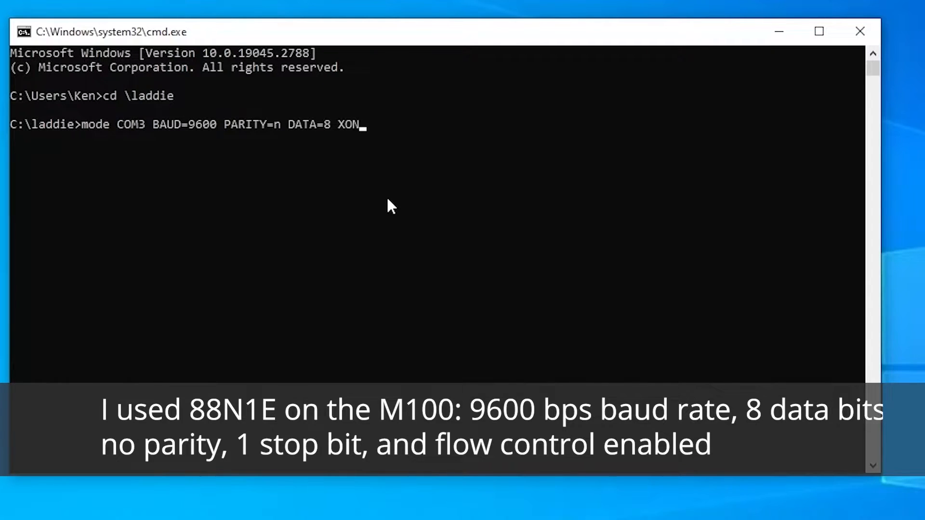
text(=on)
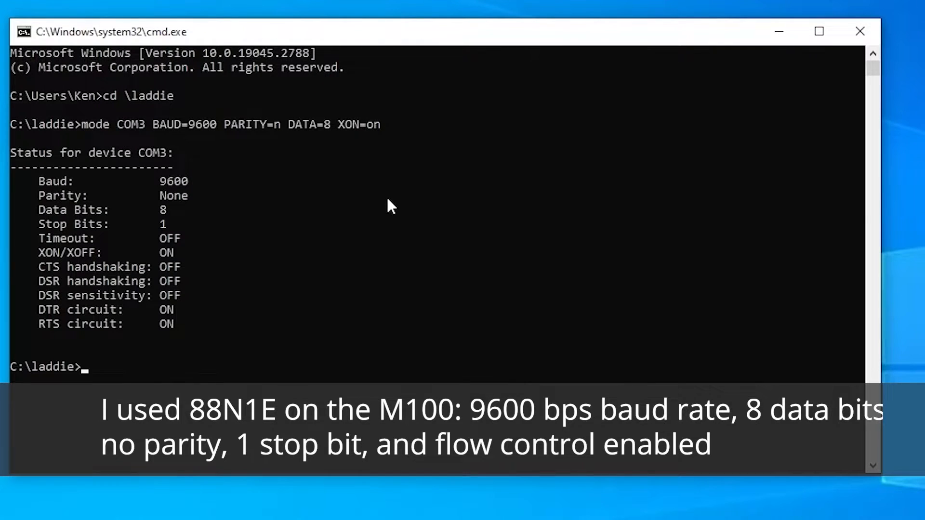
- Prepare the command copy rxcini.do COM3
text(cop)
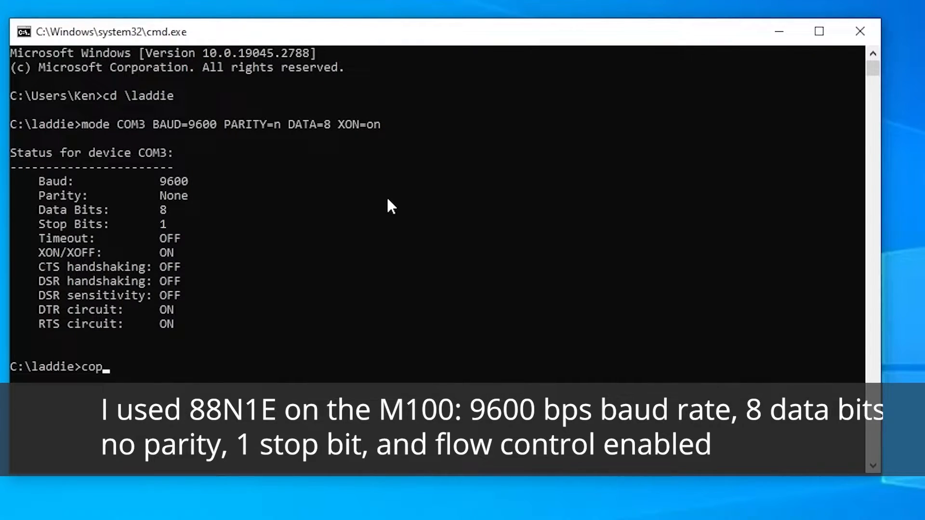
text(y rxcin)
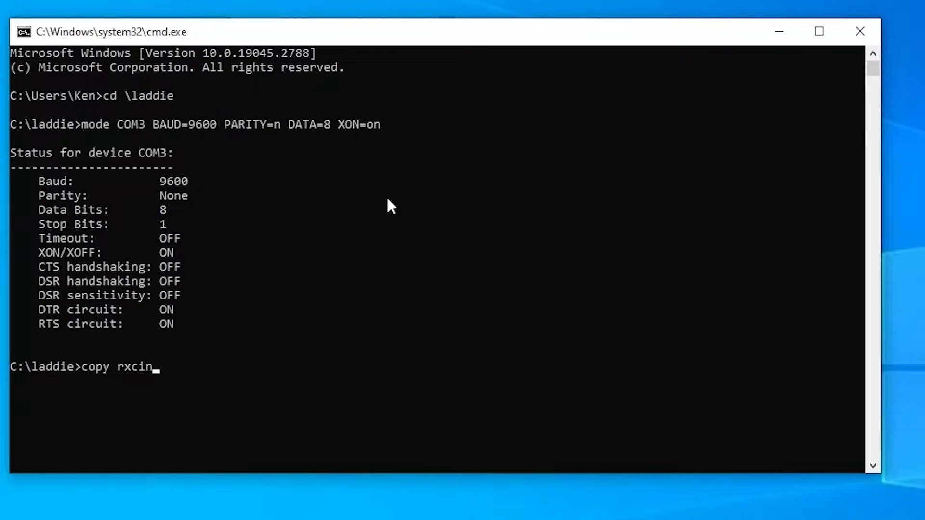
text(i COM)
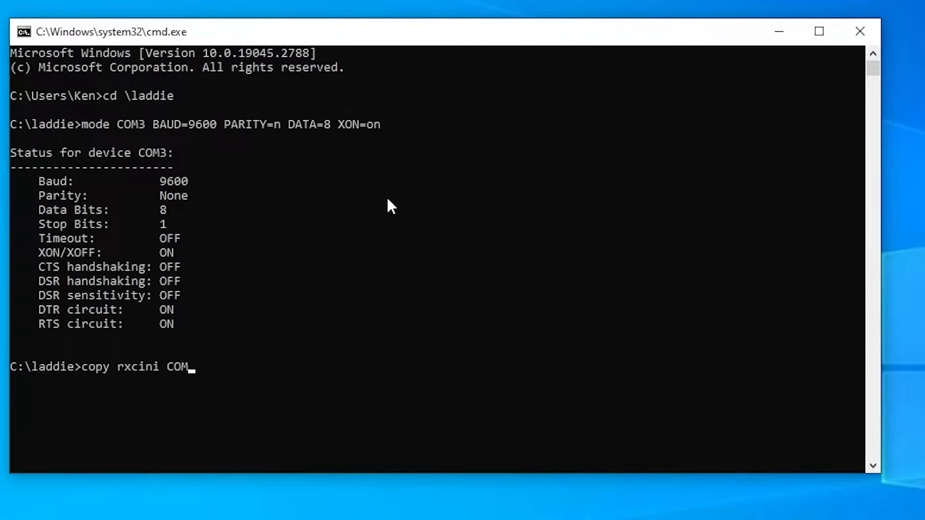
text(3)
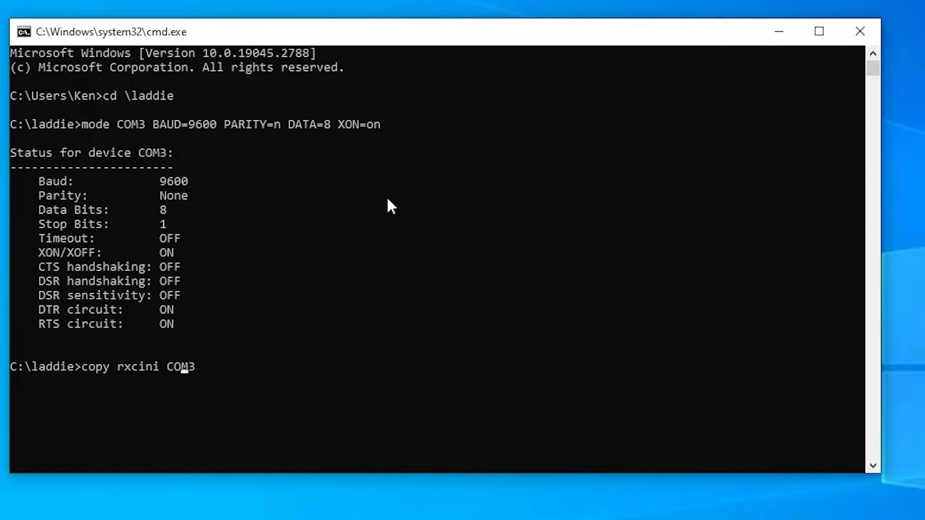
text(.do)
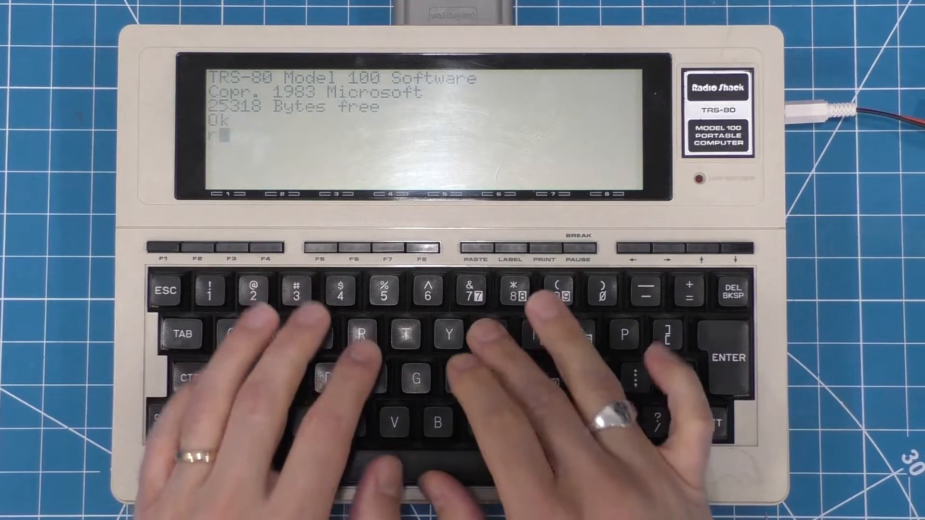
- Enter the RUN command on the Model 100 to receive the rxcini.do initializer over serial
text(un"rxci)
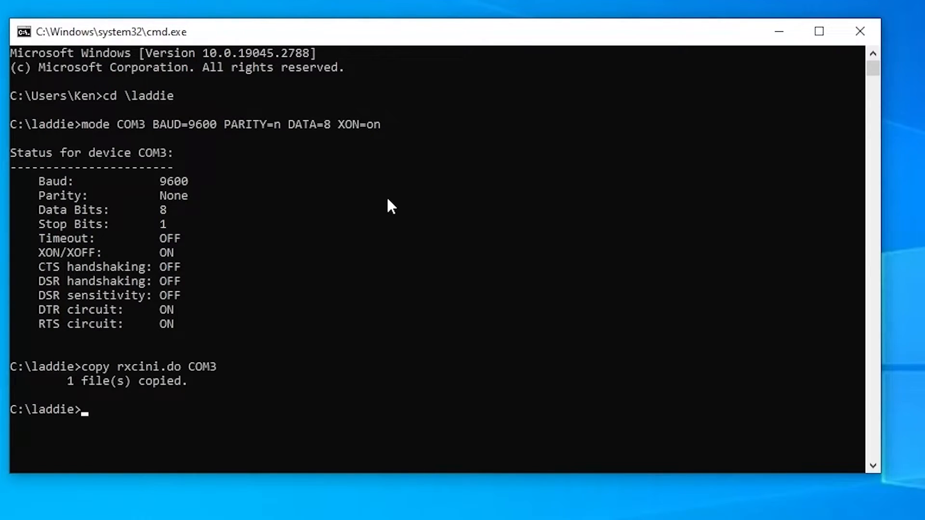
- Start the laddiecon TPDD server on com3 from Command Prompt
text(lad)
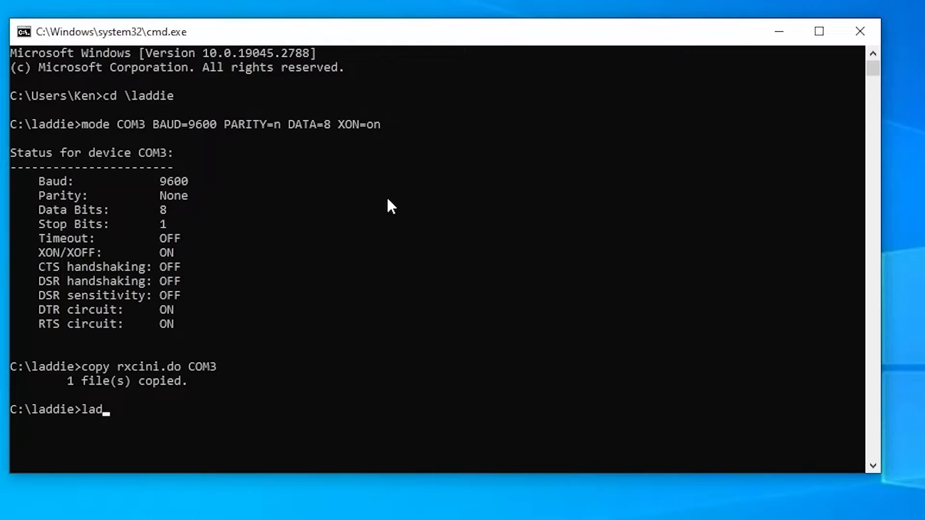
text(diecon)
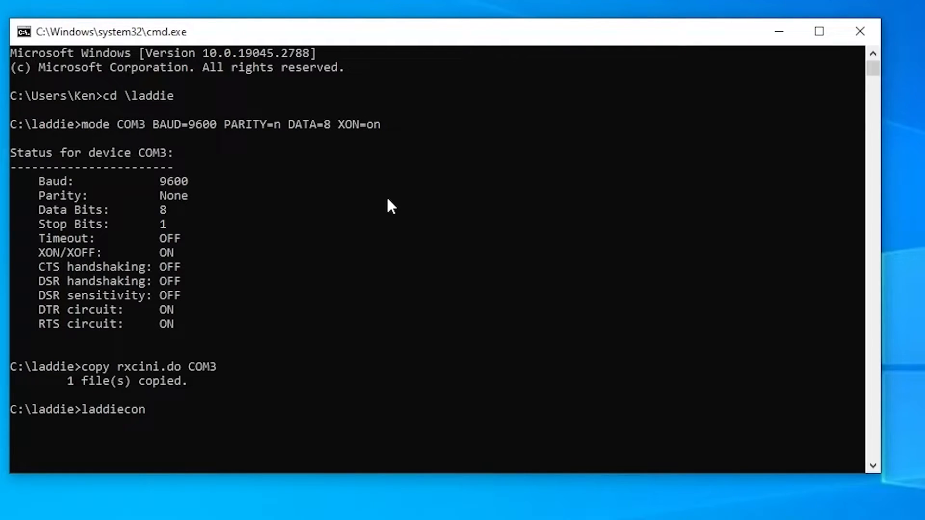
text(com3)
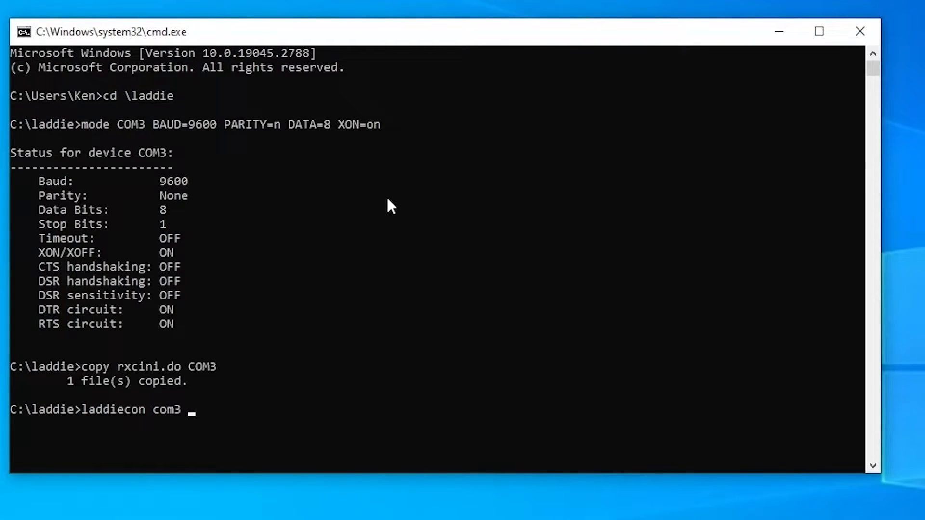
key(Return)
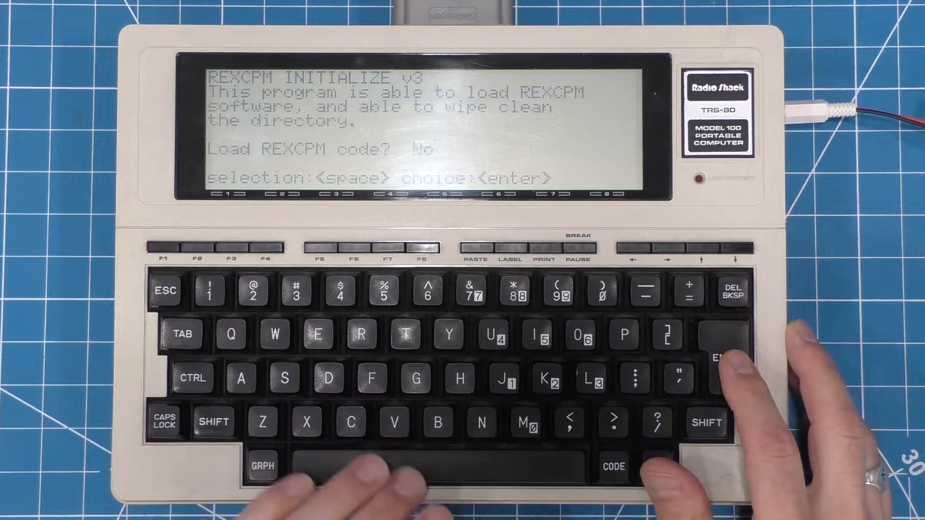
- Answer Yes to 'Load REXCPM code?' in REXCPM INITIALIZE v3
key(space)
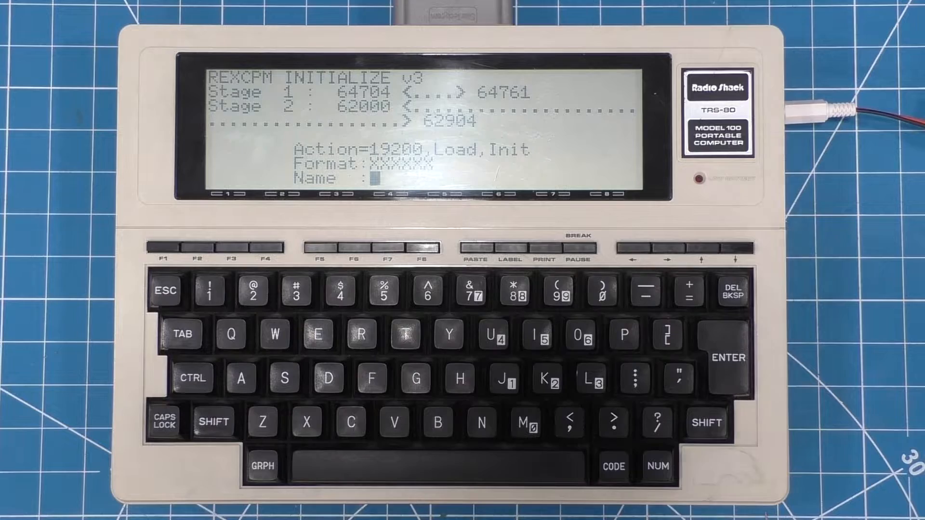
- Enter the REXCPM image name (rxc...) at the initializer's Name prompt
text(rxc)
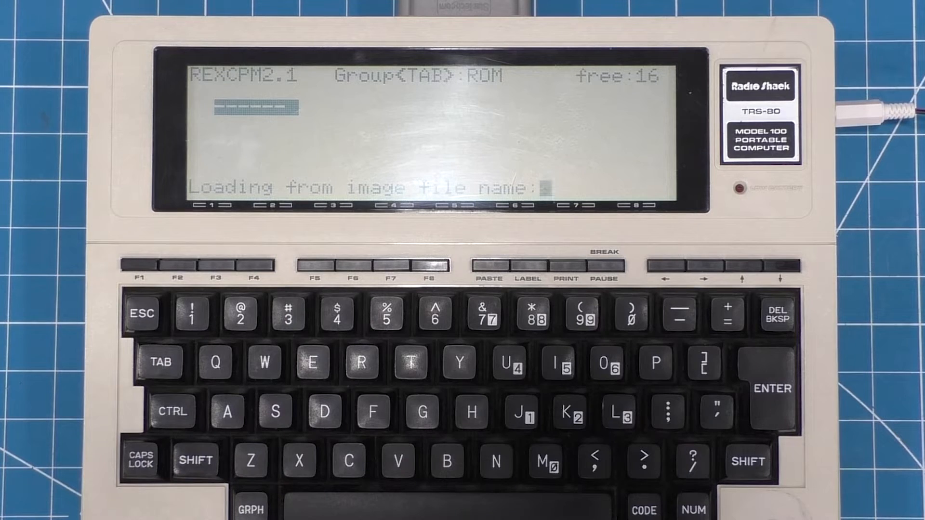
- Enter the TS-DOS image name (TSD...) to load it into a REXCPM ROM slot
text(TSD)
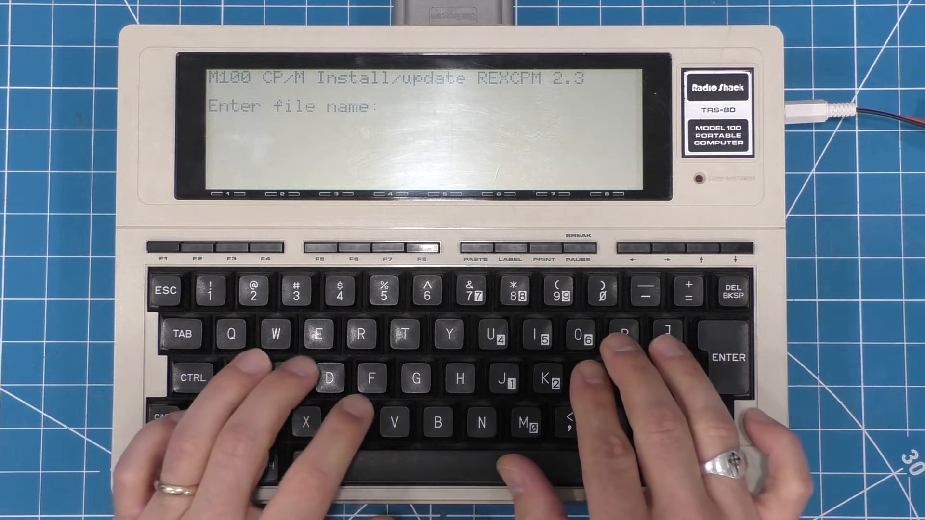
- Install CP/M into REXCPM from the cpm21 image file
text(cpm21)
text(z)
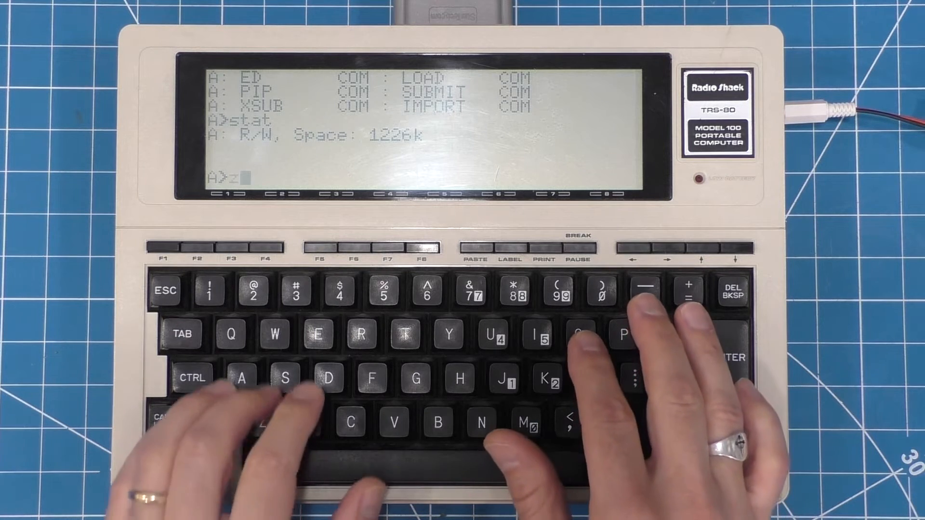
- Begin the zork1 command at the CP/M A> prompt after DIR and STAT
text(ok)
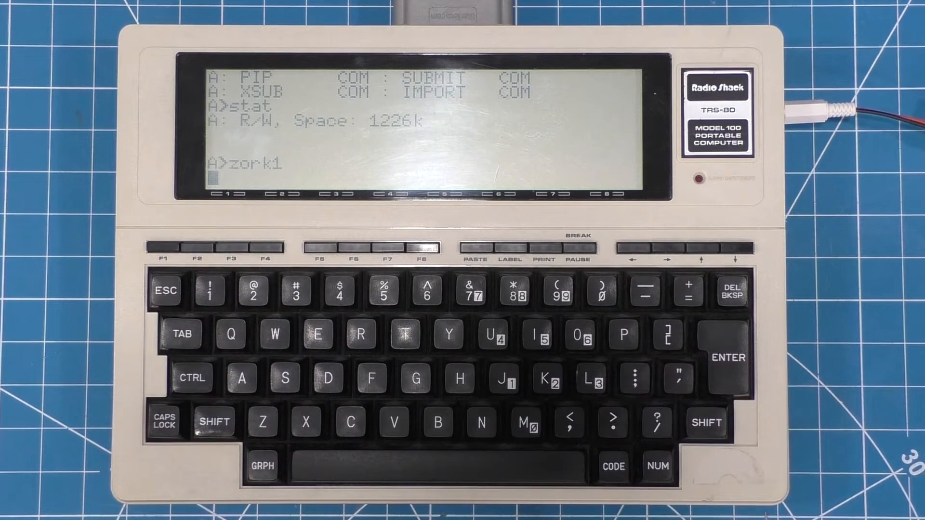
- Launch Zork I and enter 'look at mailbox' at its prompt
key(Return)
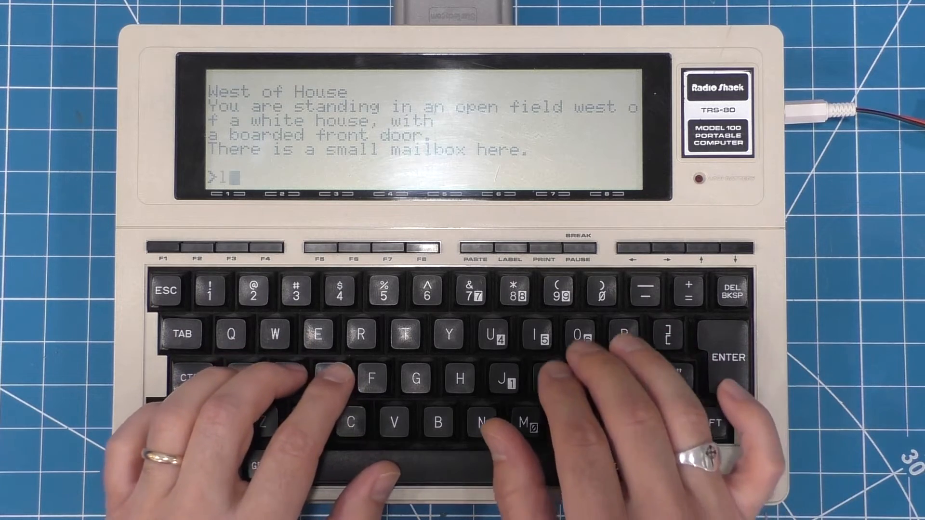
text(lok at)
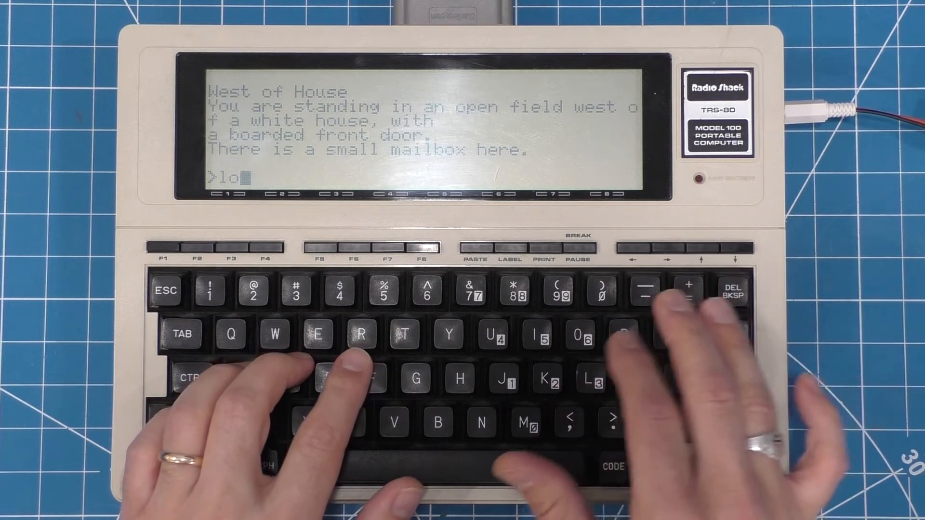
text(ok at mailb)
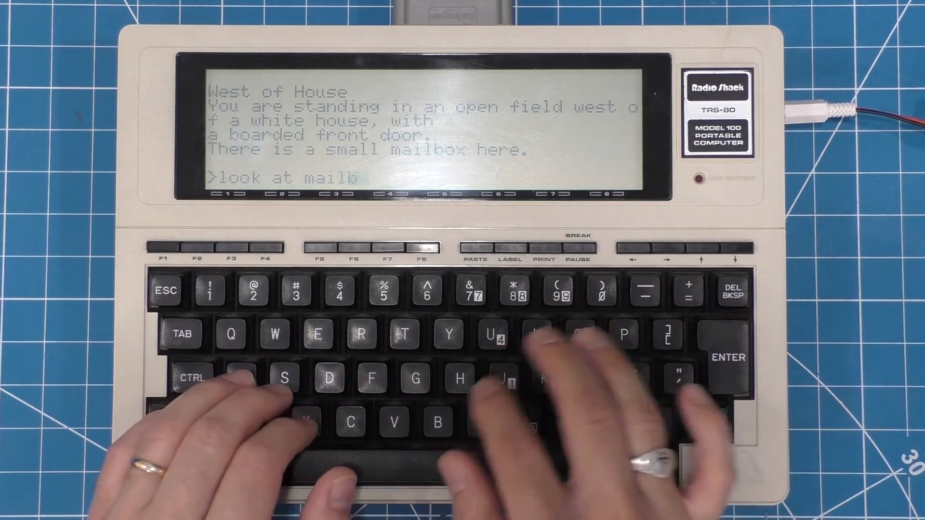
key(Return)
text(op)
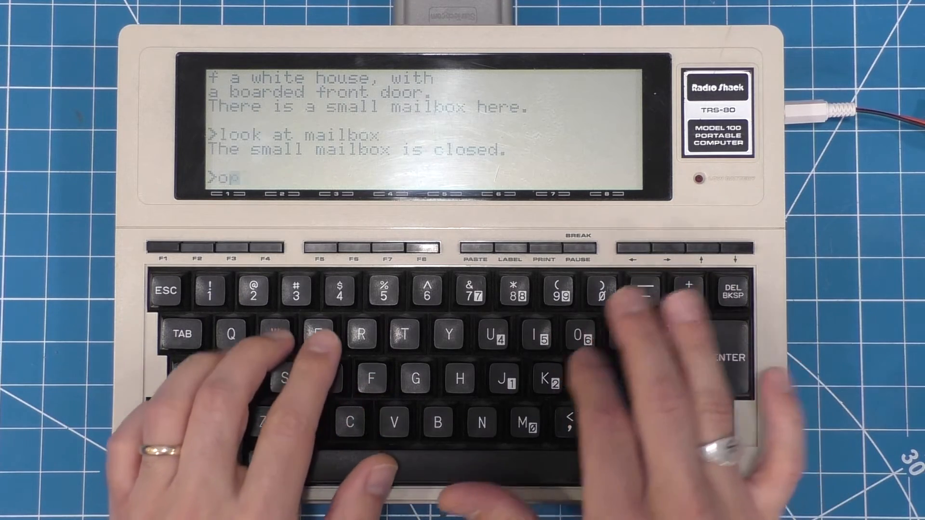
- Enter 'open mailbox' and 'take leaflet', then begin 'read leaflet'
text(n)
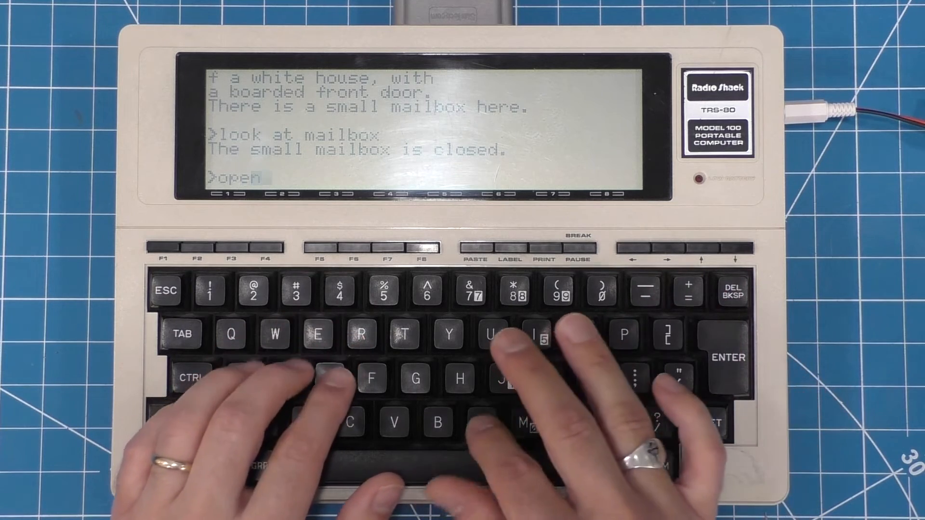
text(mailno)
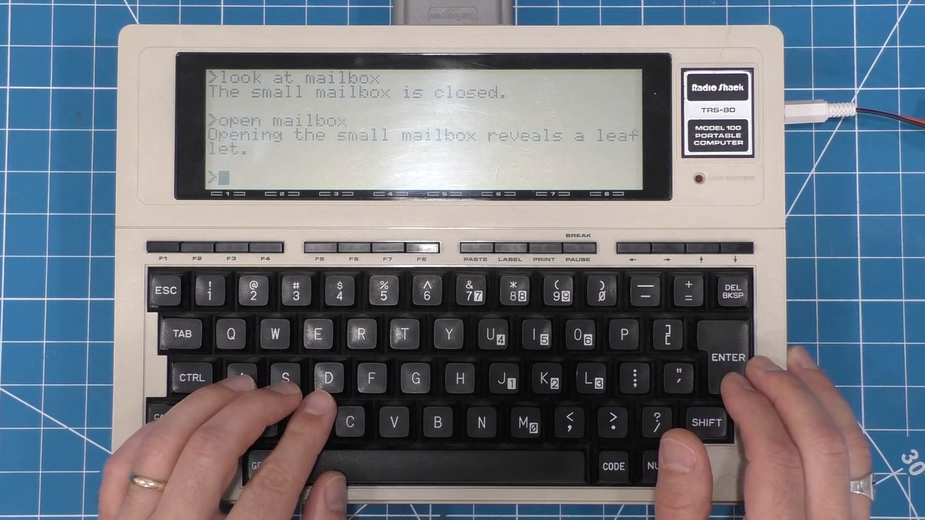
text(ta)
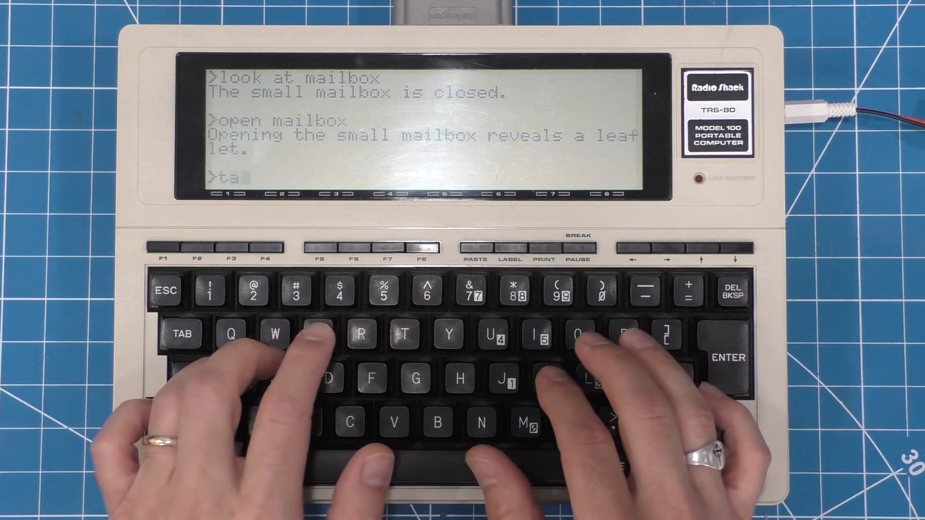
text(ke le)
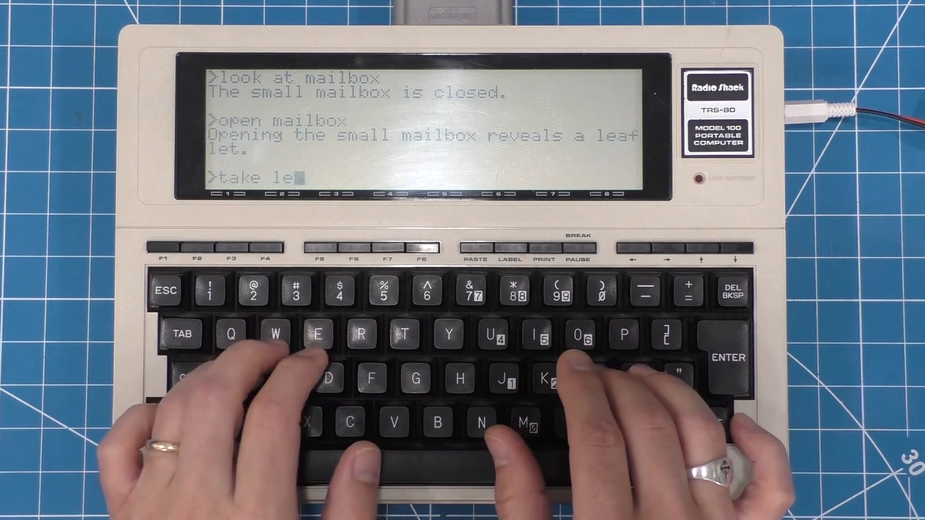
text(aflet)
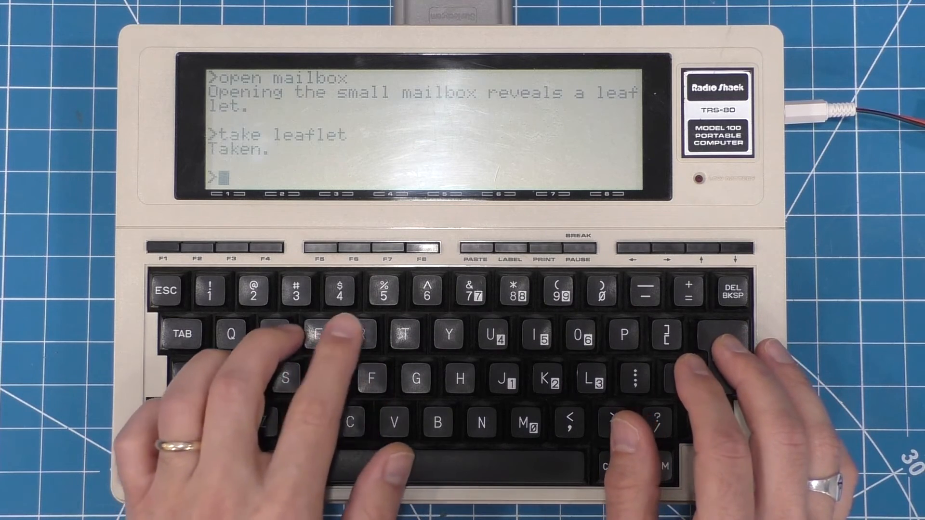
text(read lea)
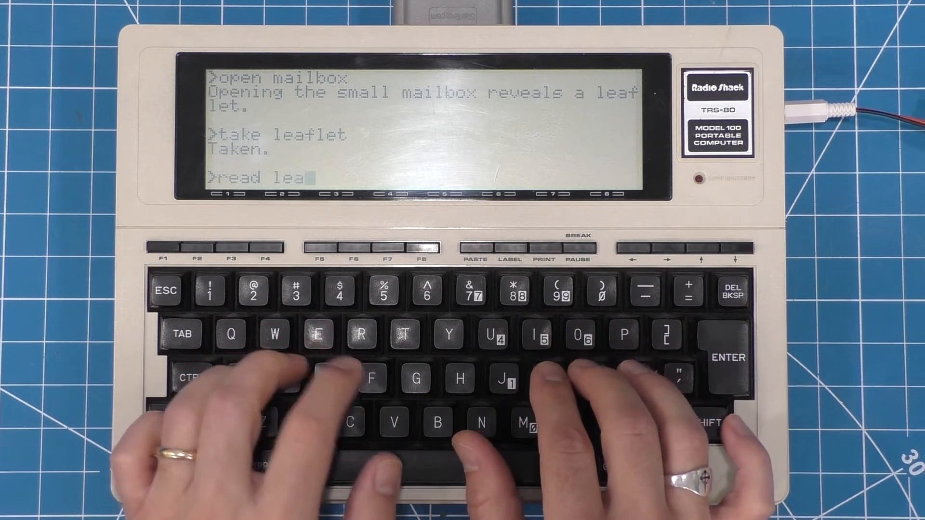